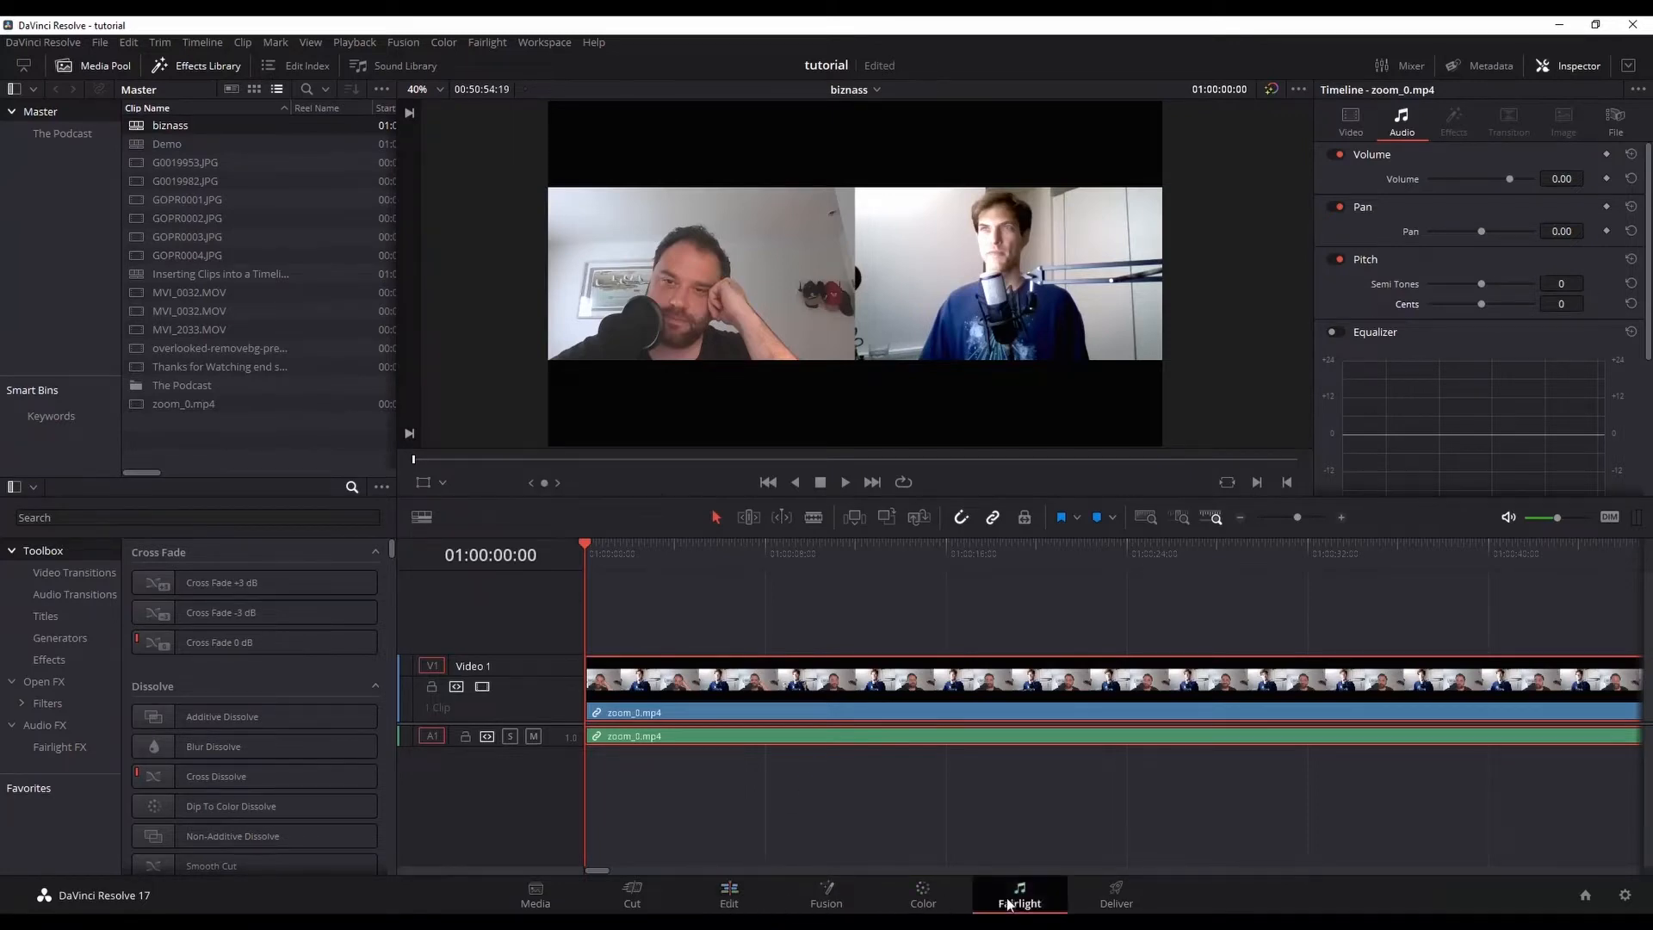
# - Show the Fairlight FX list in the Effects Library on the Fairlight page
pyautogui.click(1019, 895)
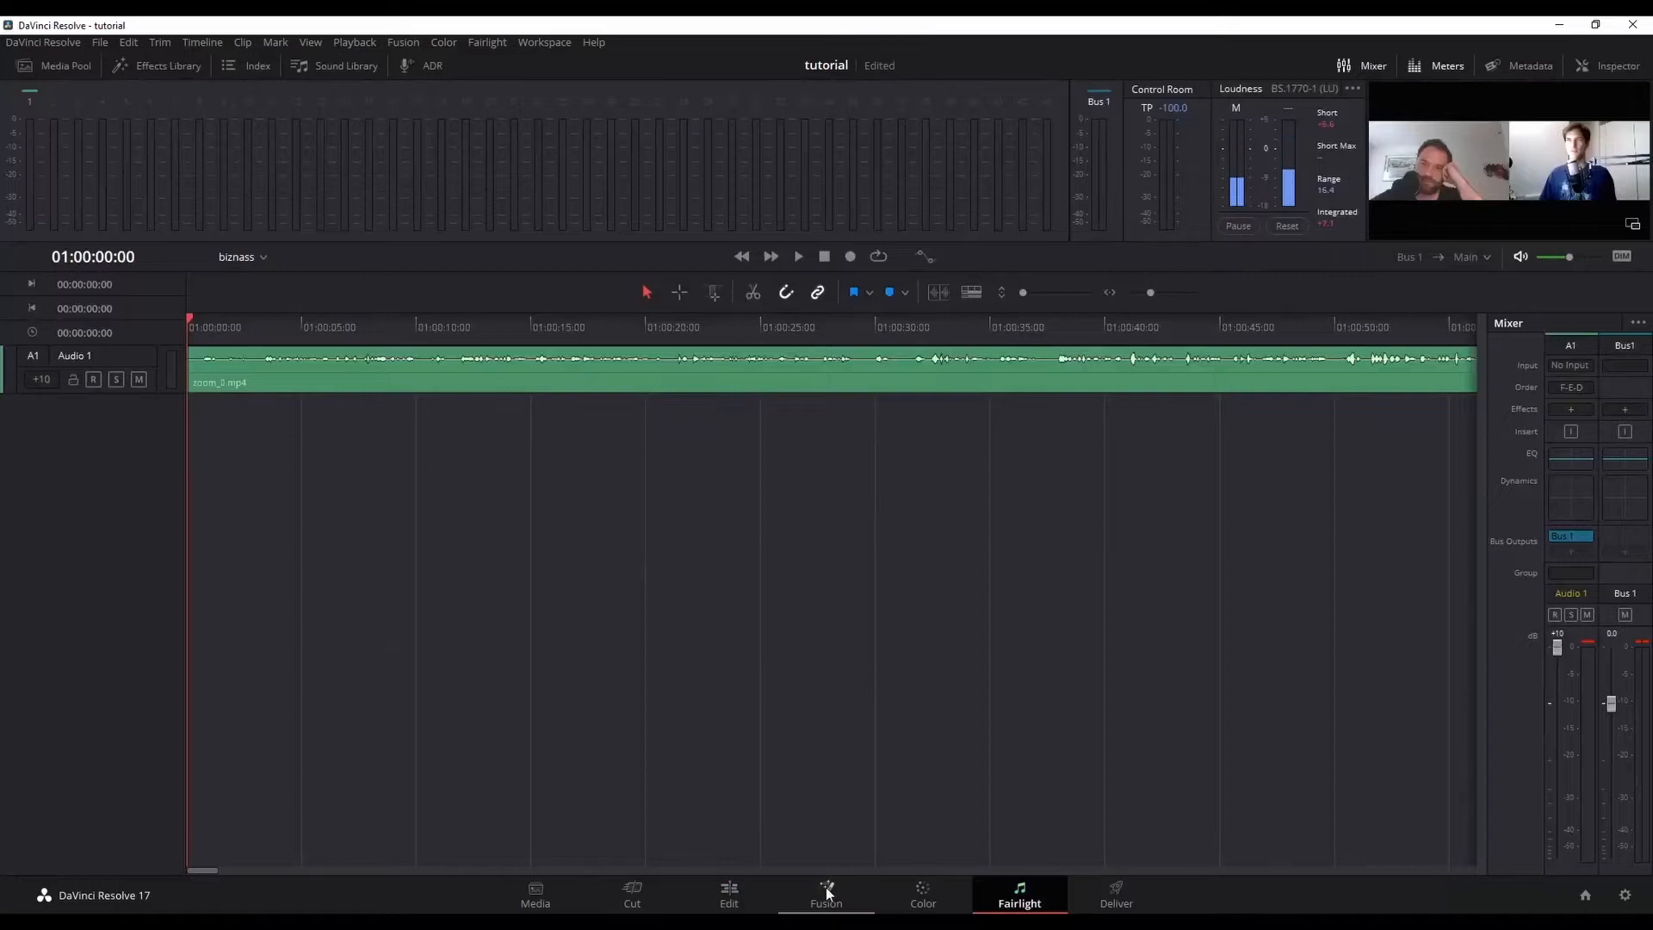
pyautogui.moveTo(728, 887)
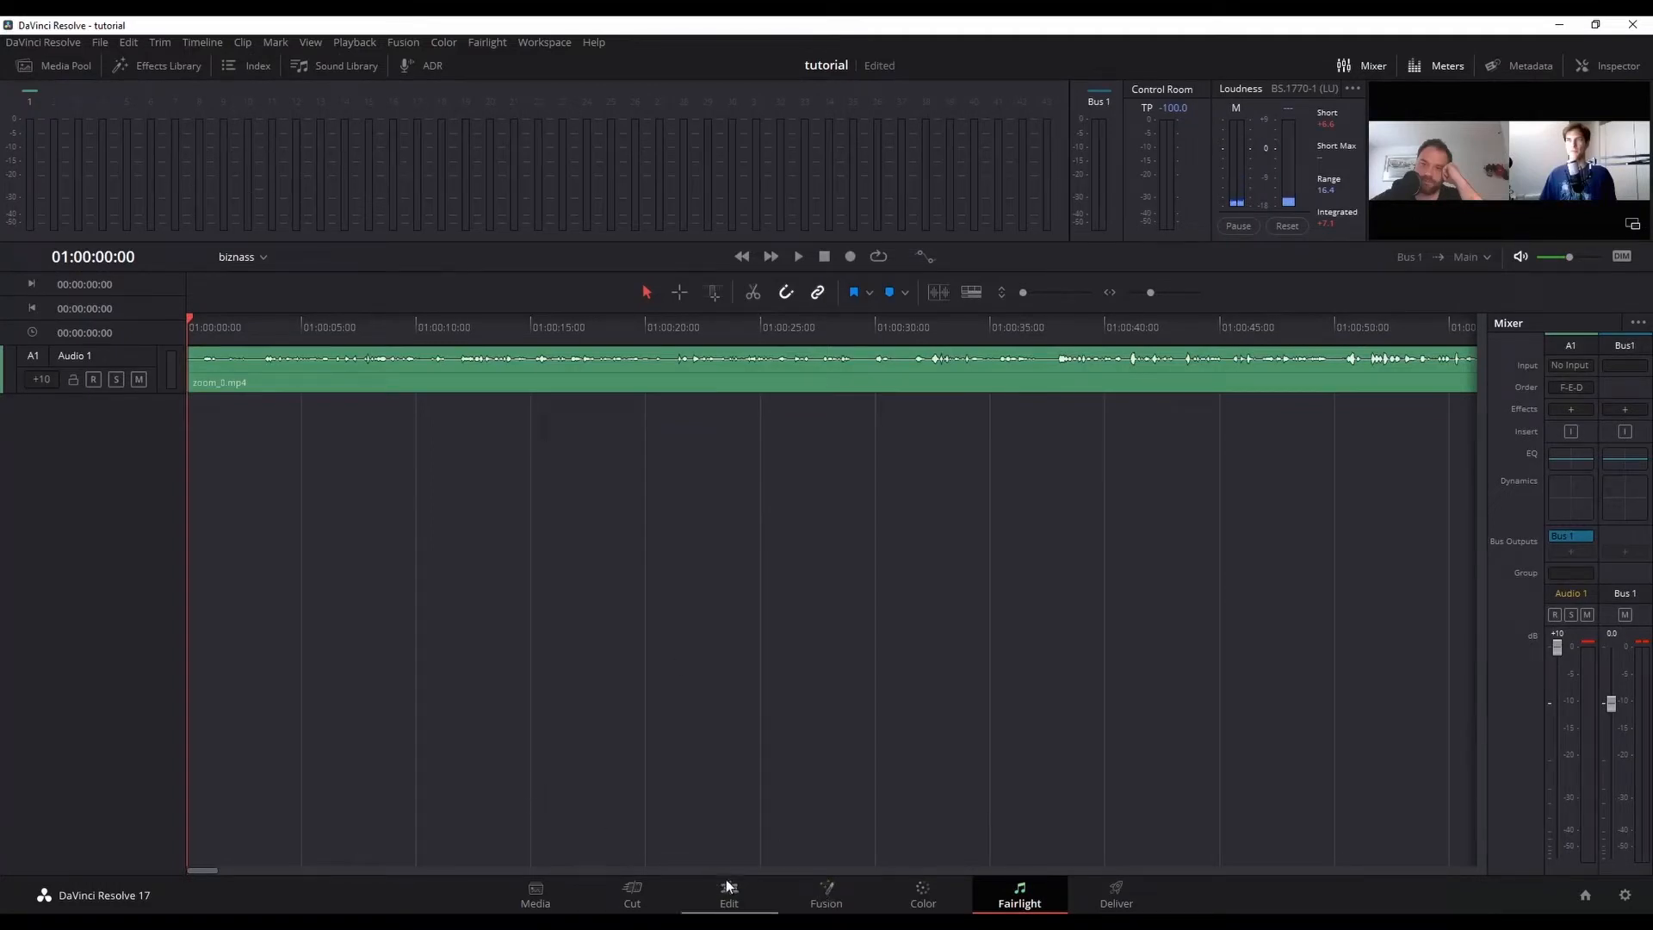
pyautogui.click(729, 896)
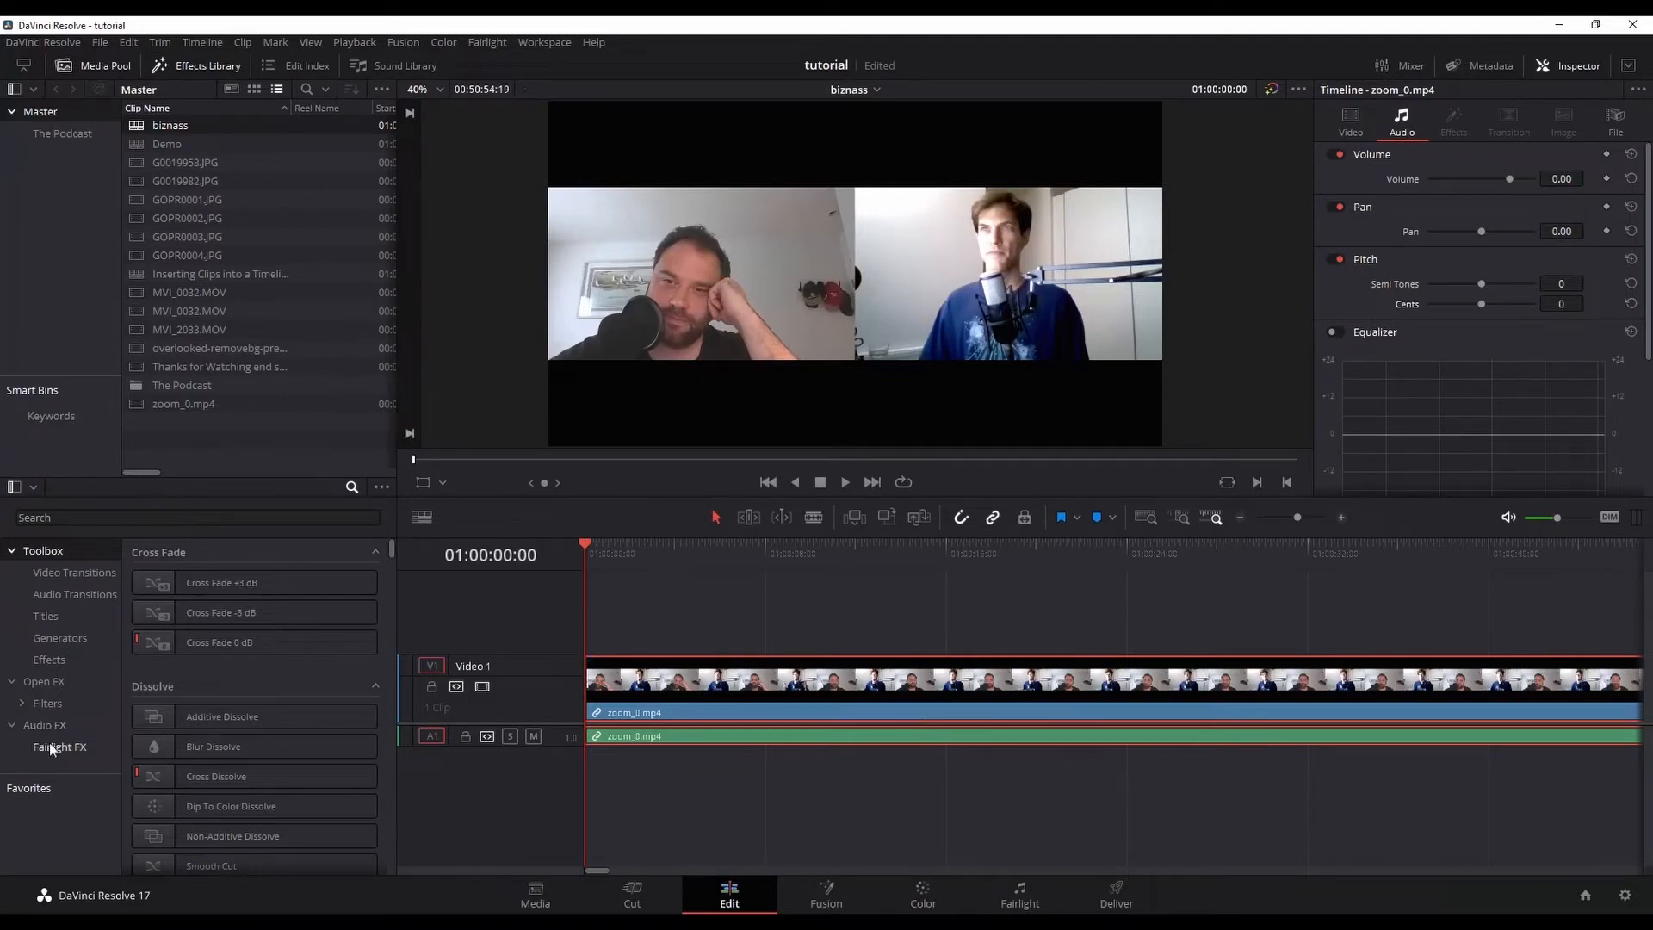
pyautogui.click(59, 746)
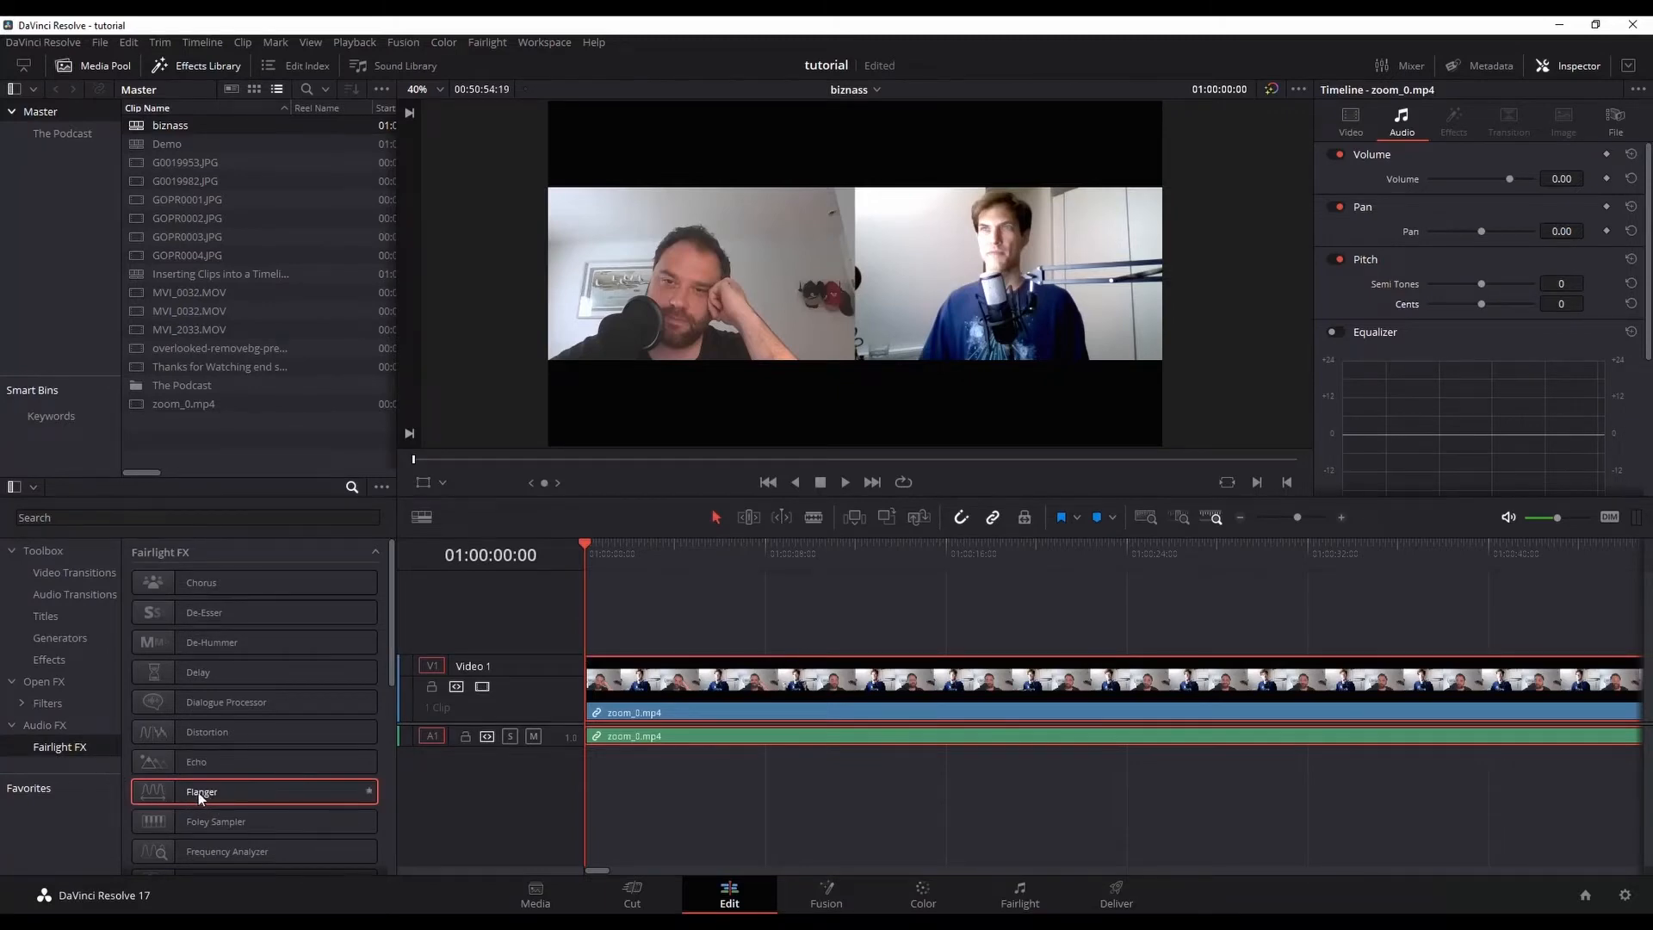
pyautogui.click(1017, 894)
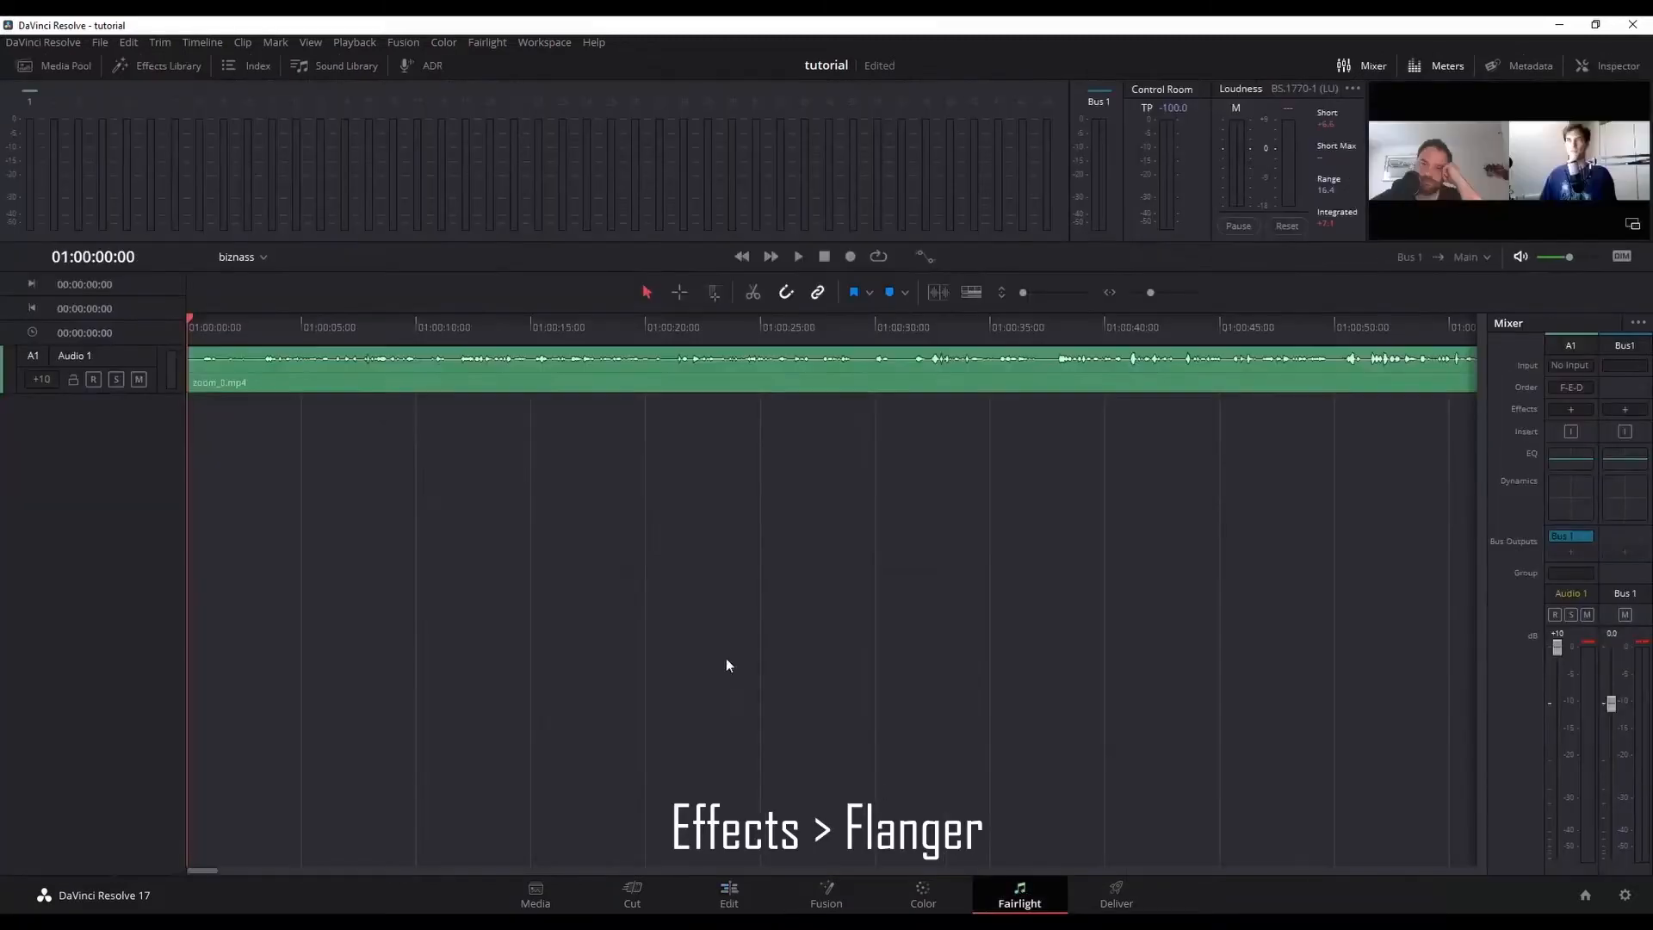
pyautogui.click(156, 66)
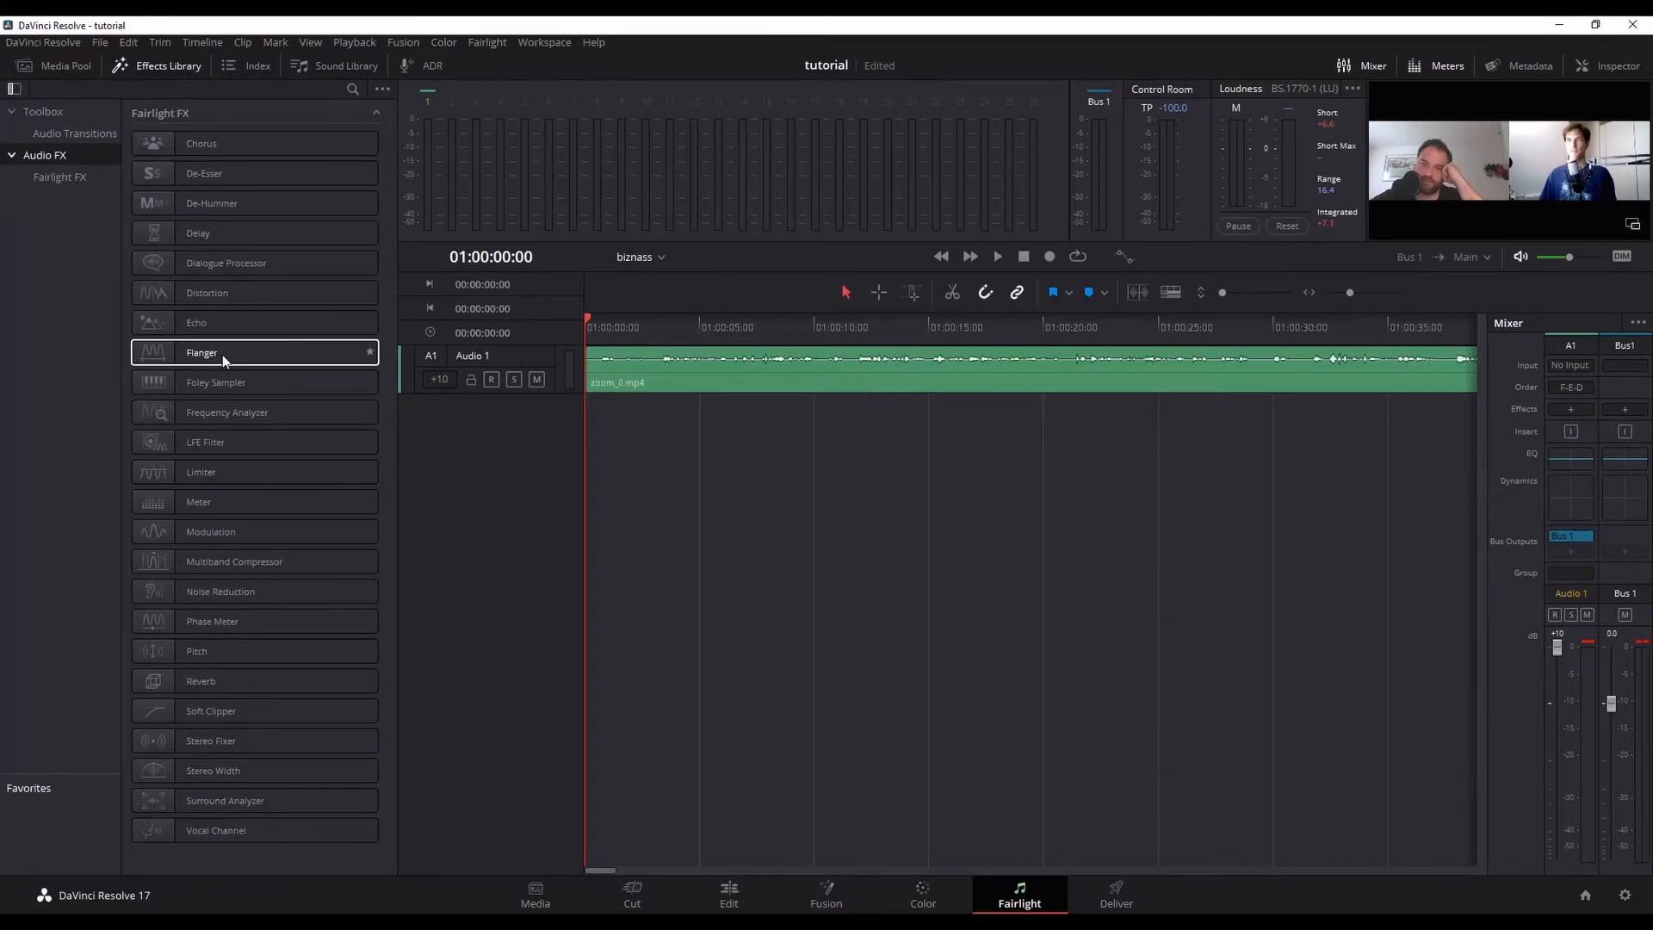
pyautogui.moveTo(733, 434)
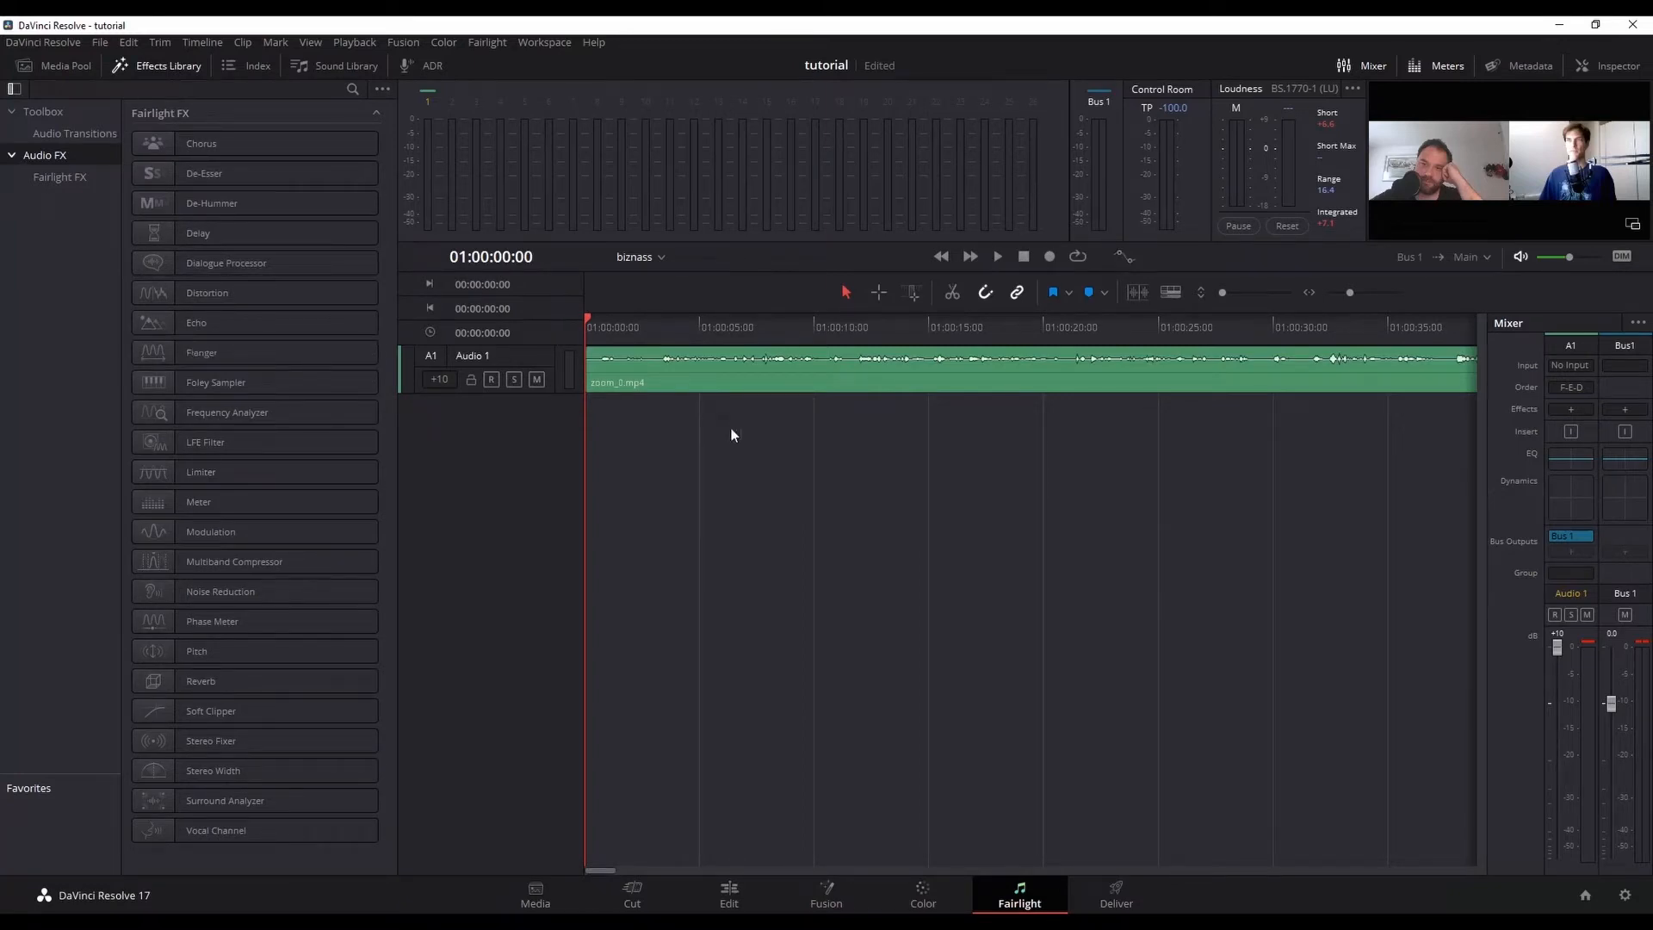
# - Apply Flanger to zoom_0.mp4 on the Edit page with the Robo Voice preset
pyautogui.click(728, 895)
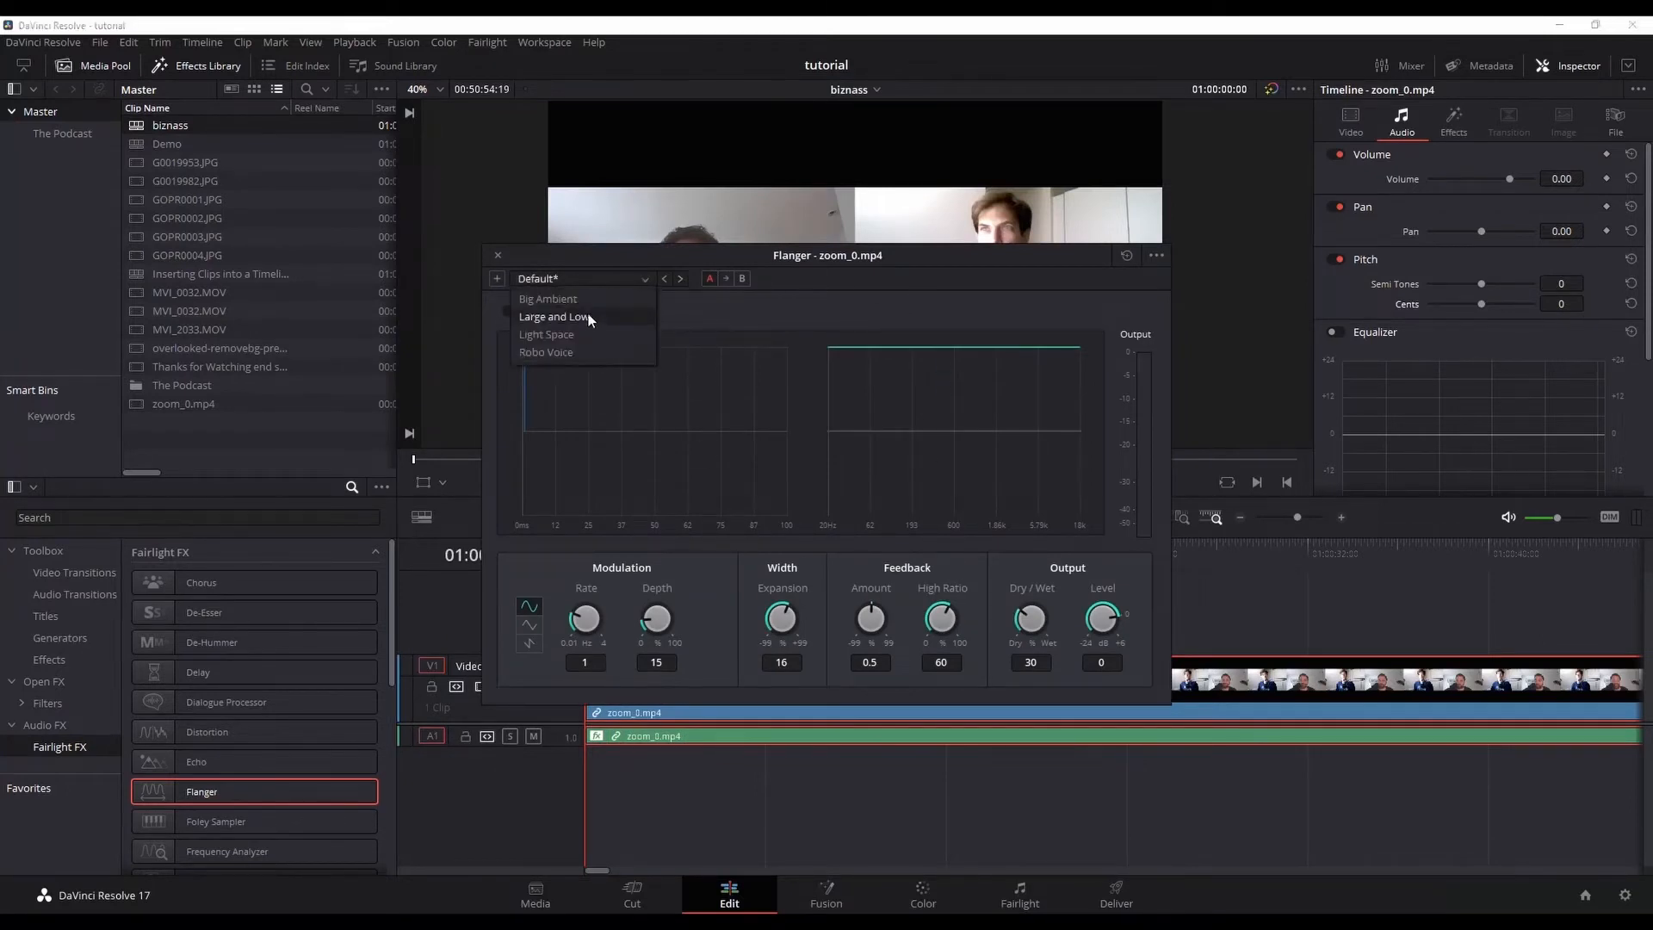
pyautogui.moveTo(569, 352)
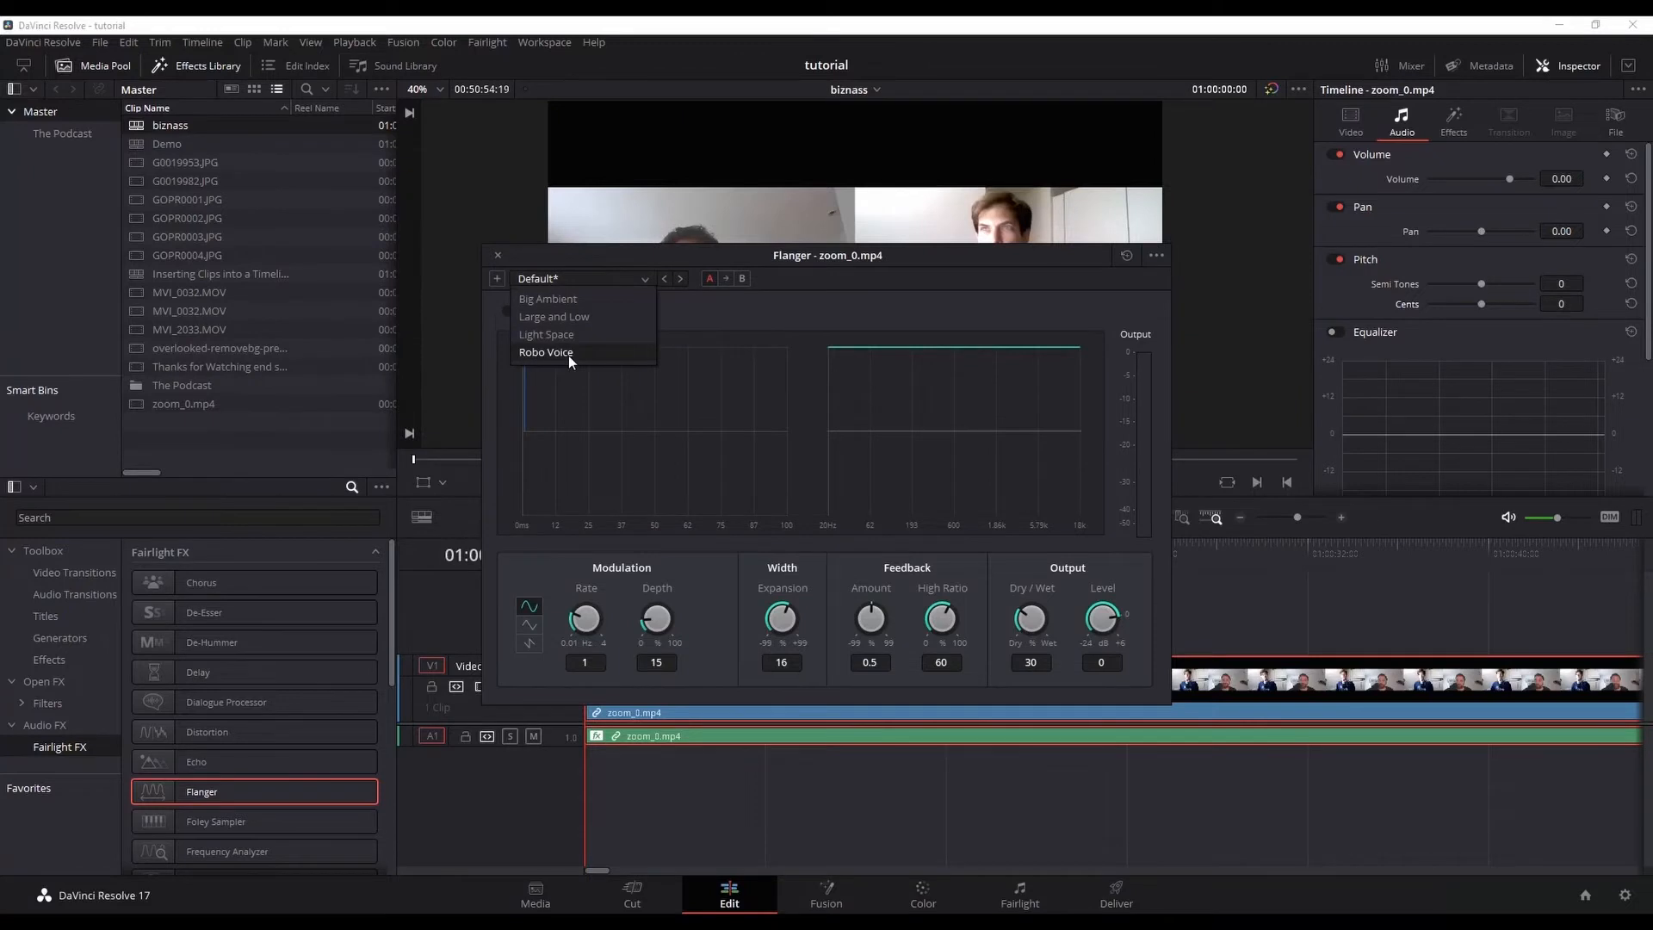
pyautogui.click(545, 351)
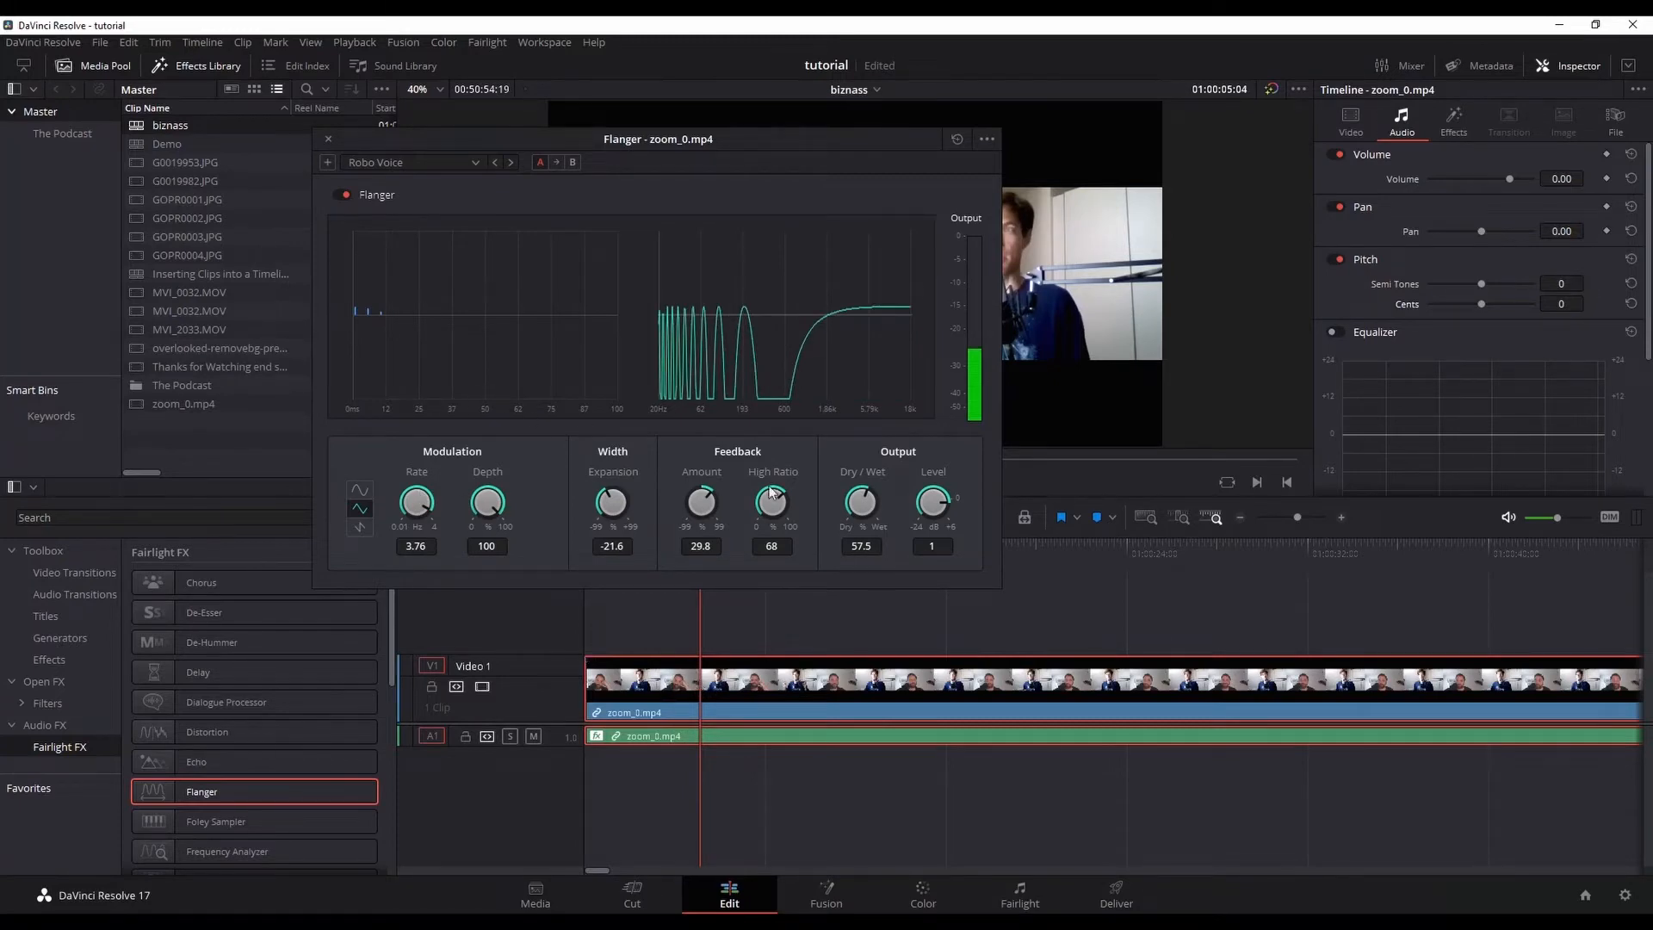
pyautogui.moveTo(770, 490)
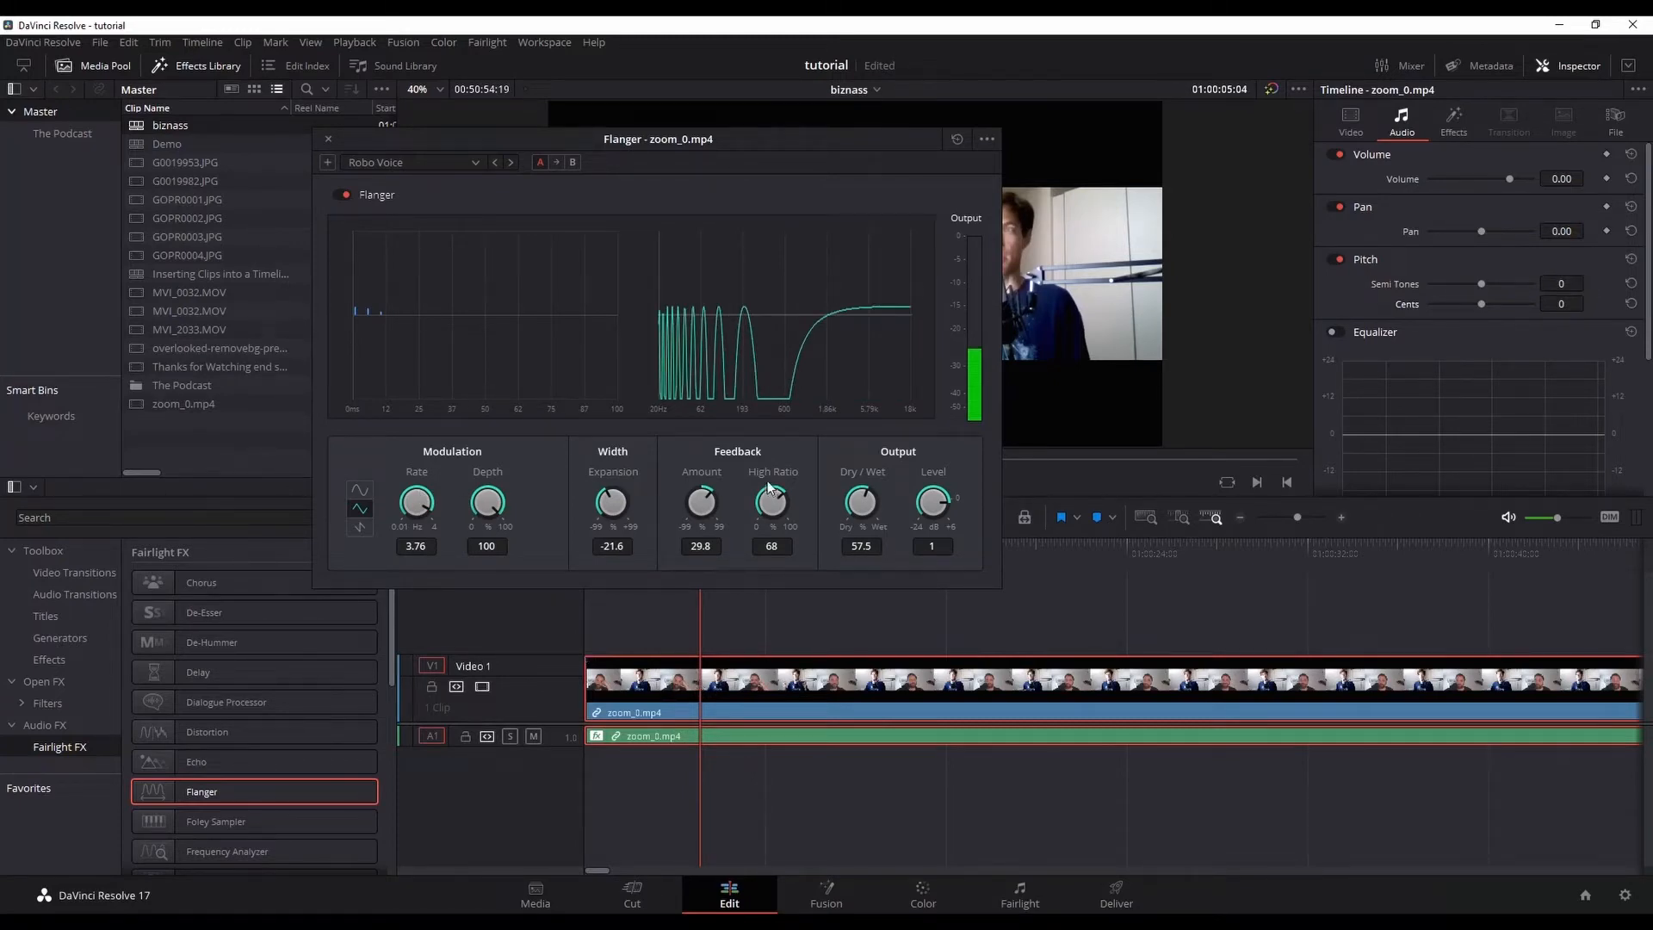
pyautogui.click(328, 138)
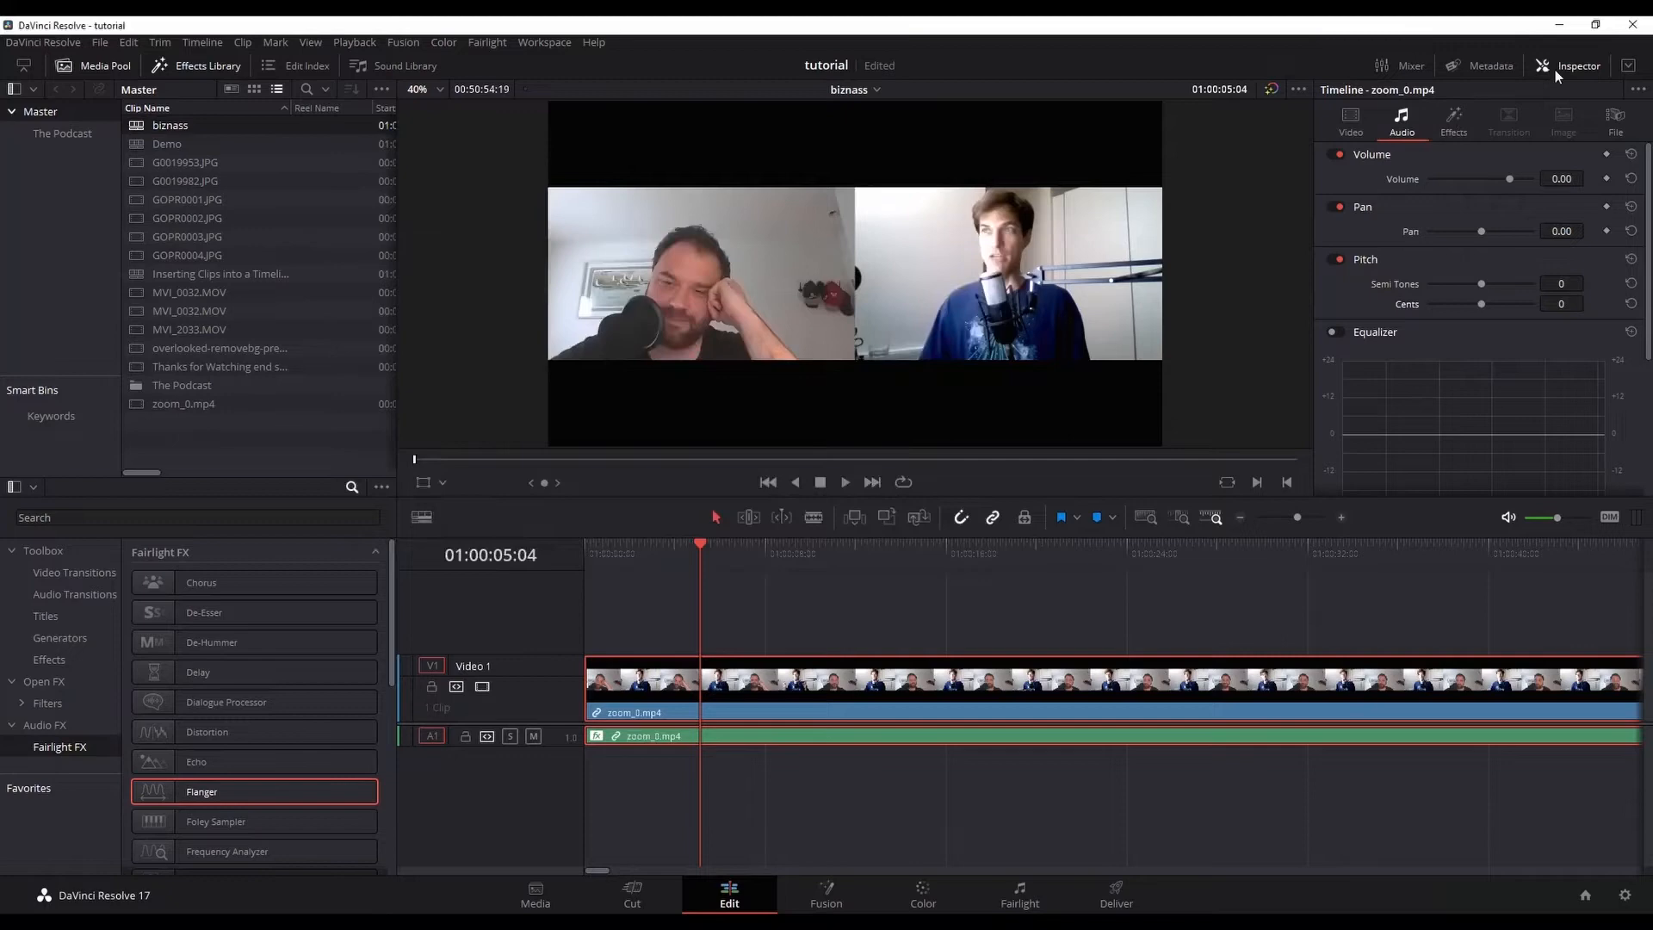
# - Toggle the clip's Flanger off and back on, then go to the Fairlight page
pyautogui.click(1452, 118)
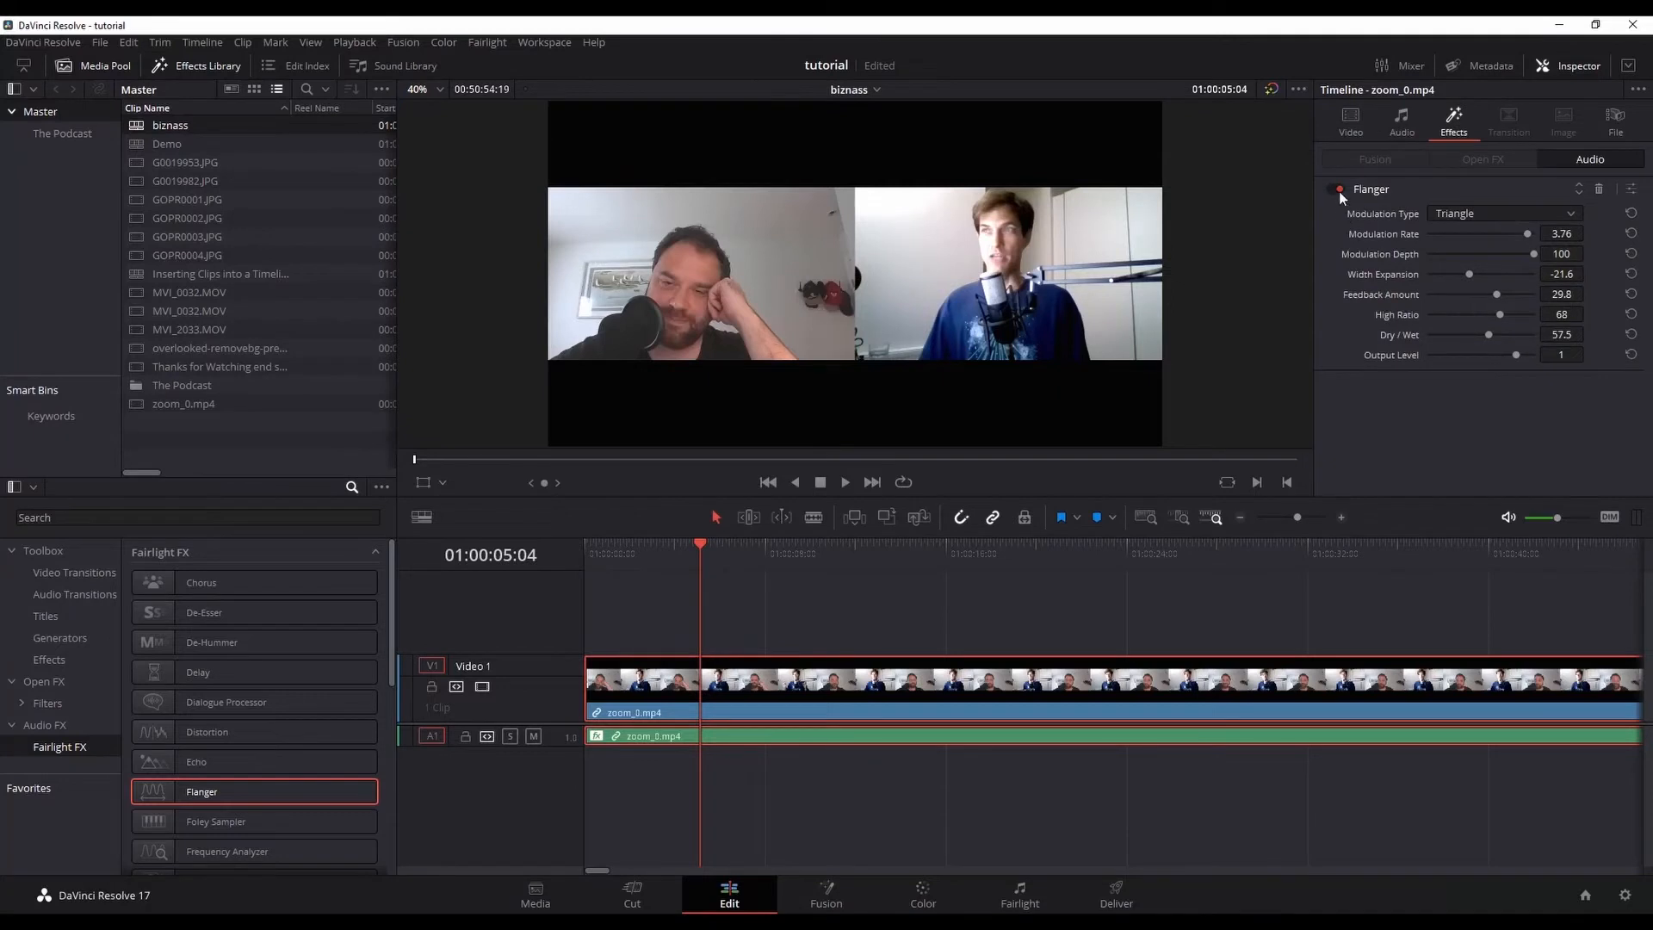
pyautogui.click(1337, 190)
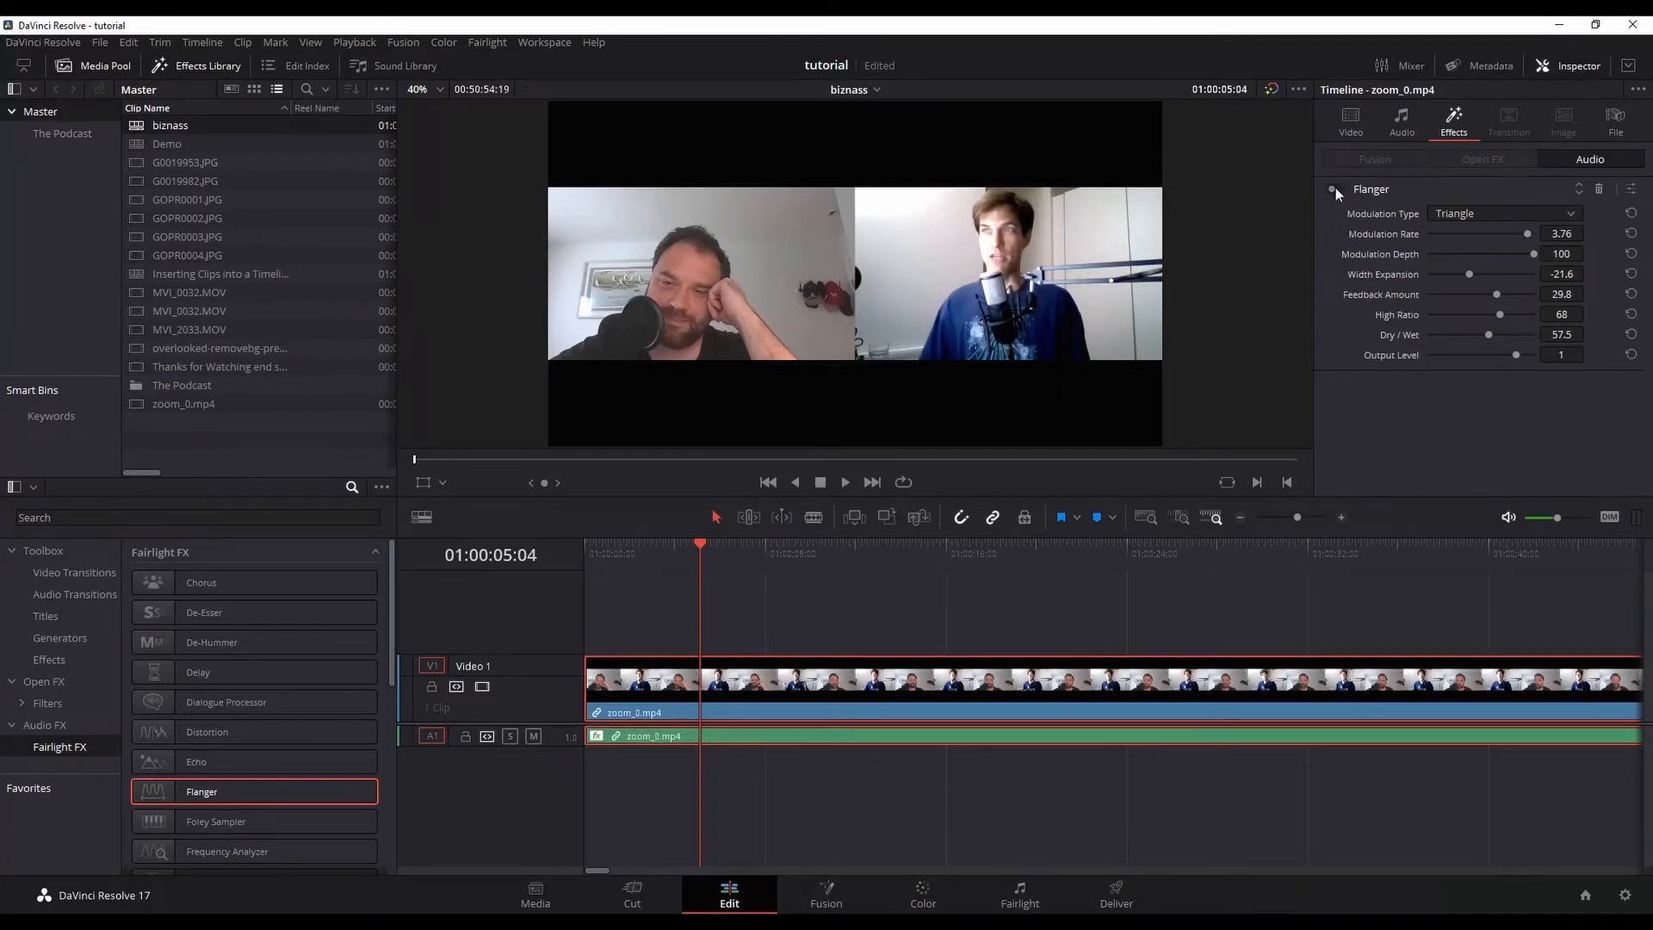
pyautogui.click(1334, 189)
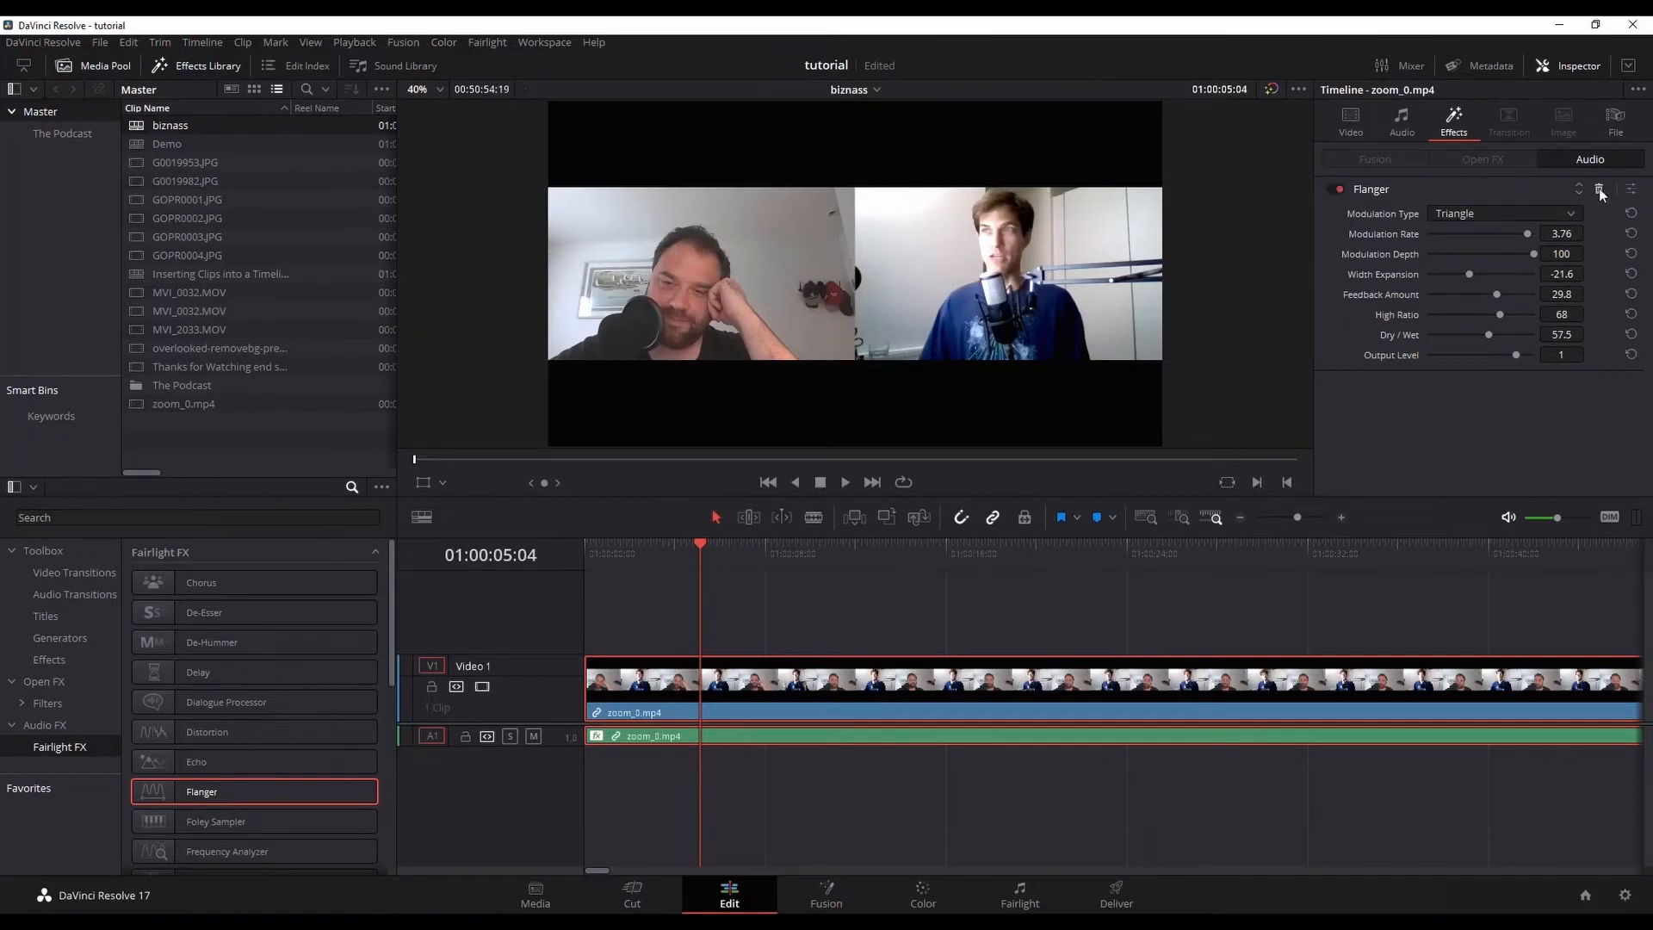
pyautogui.moveTo(1600, 189)
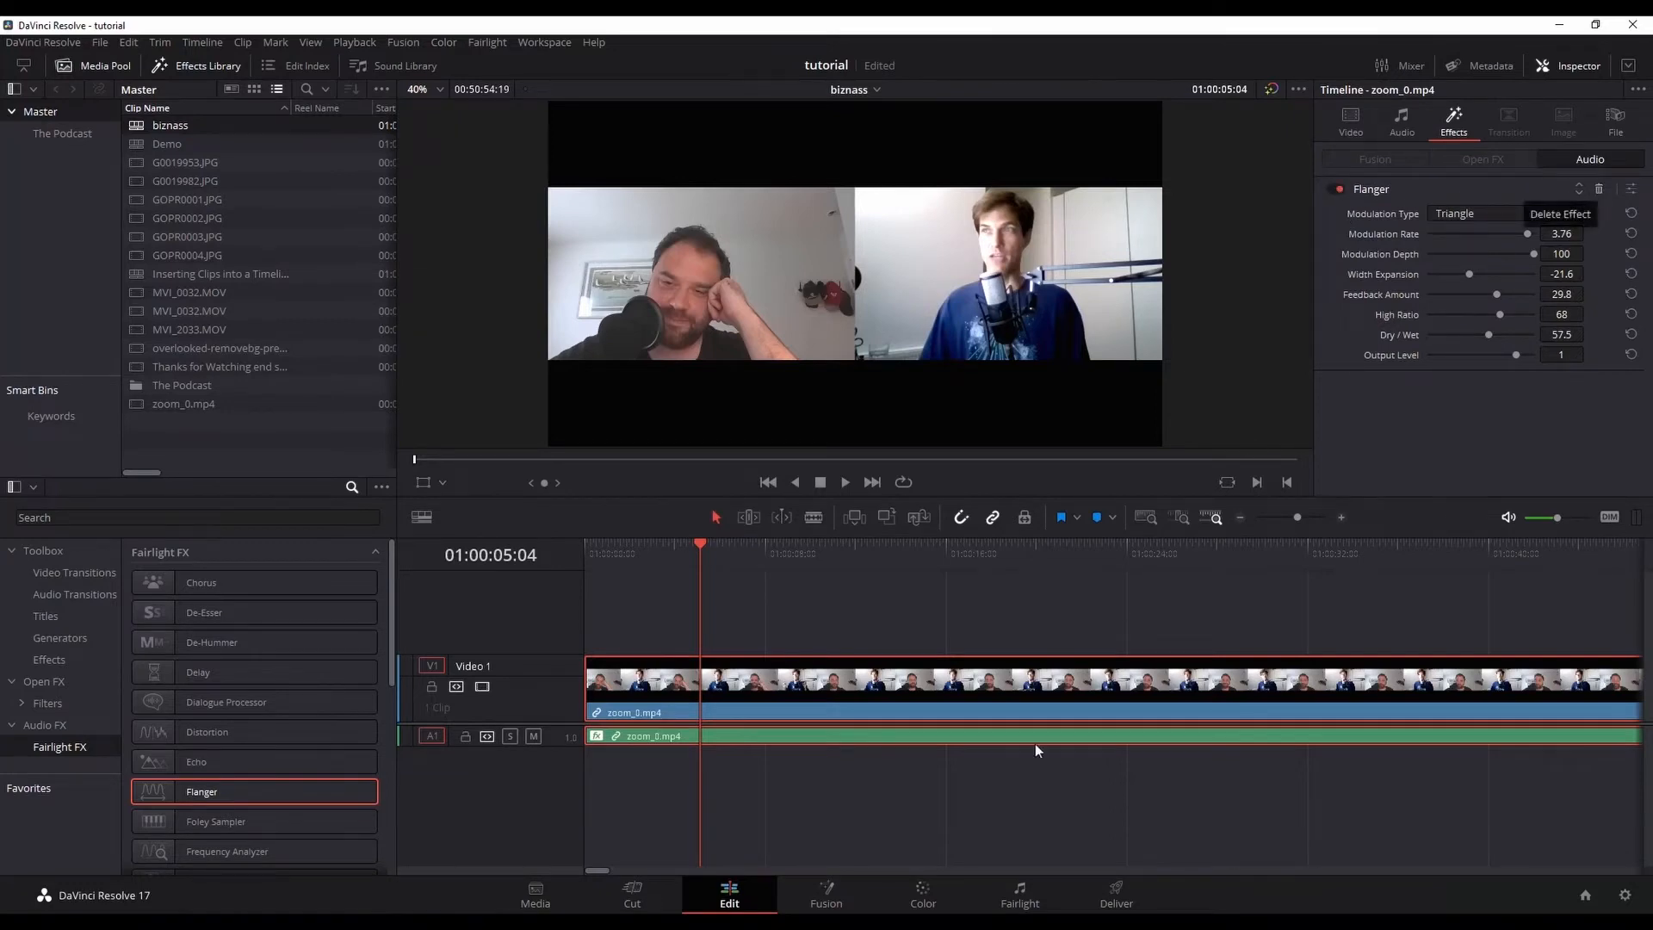
pyautogui.click(1018, 895)
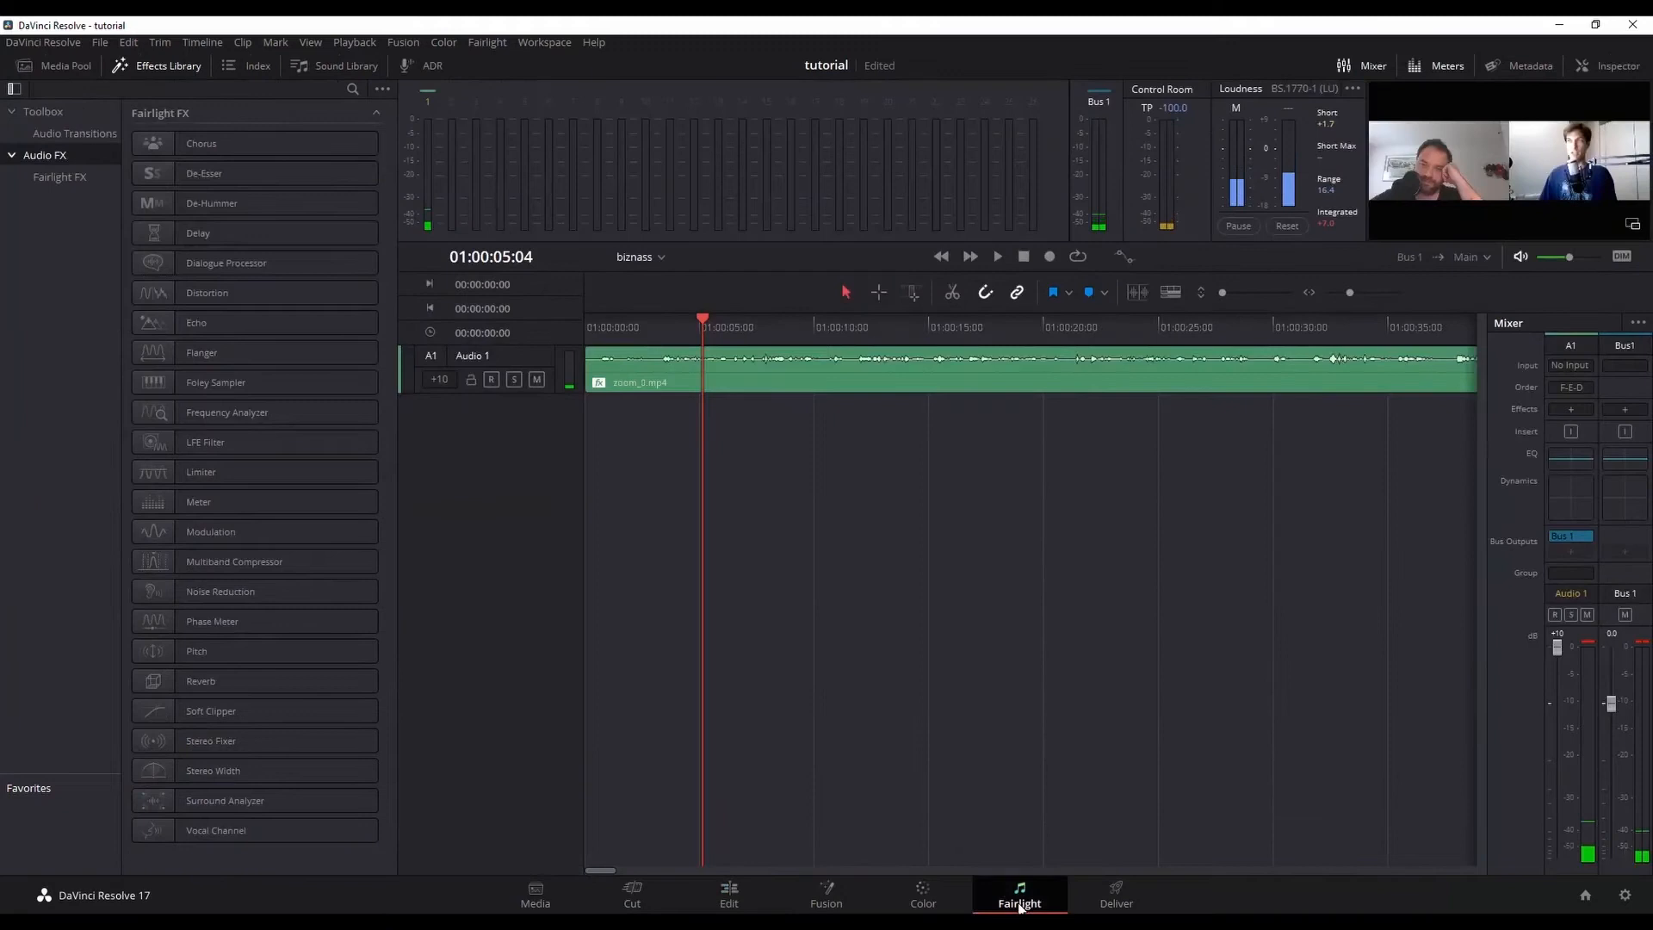
# - Delete the Flanger effect from zoom_0.mp4 and return to the Edit page
pyautogui.click(1606, 65)
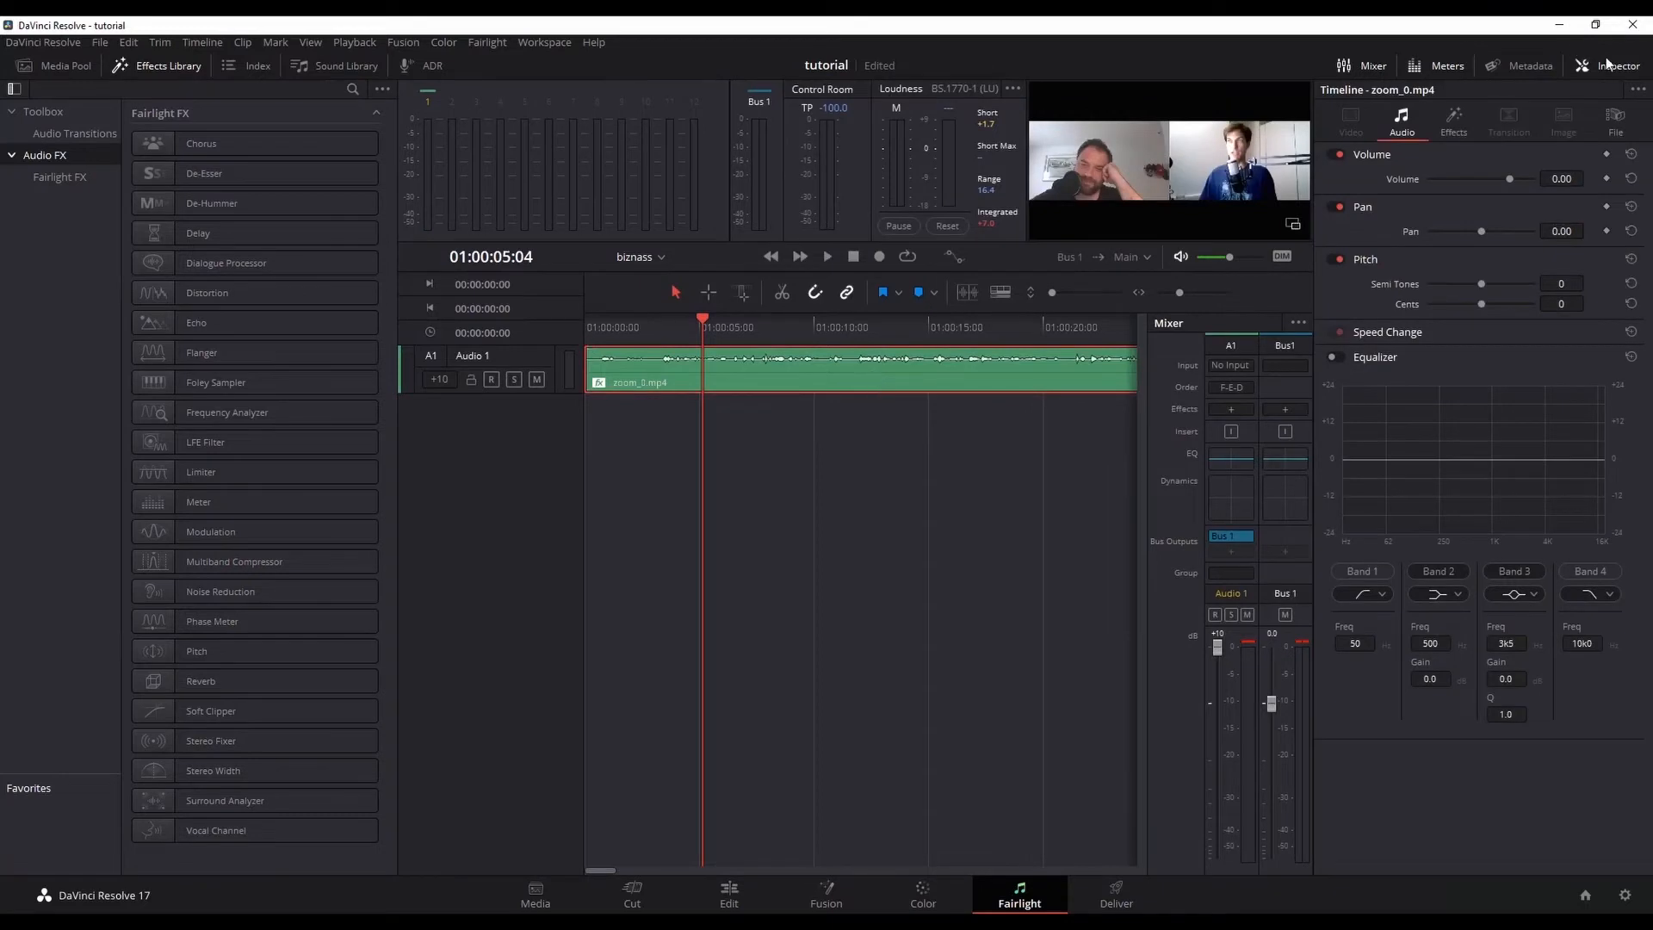
pyautogui.moveTo(1147, 301)
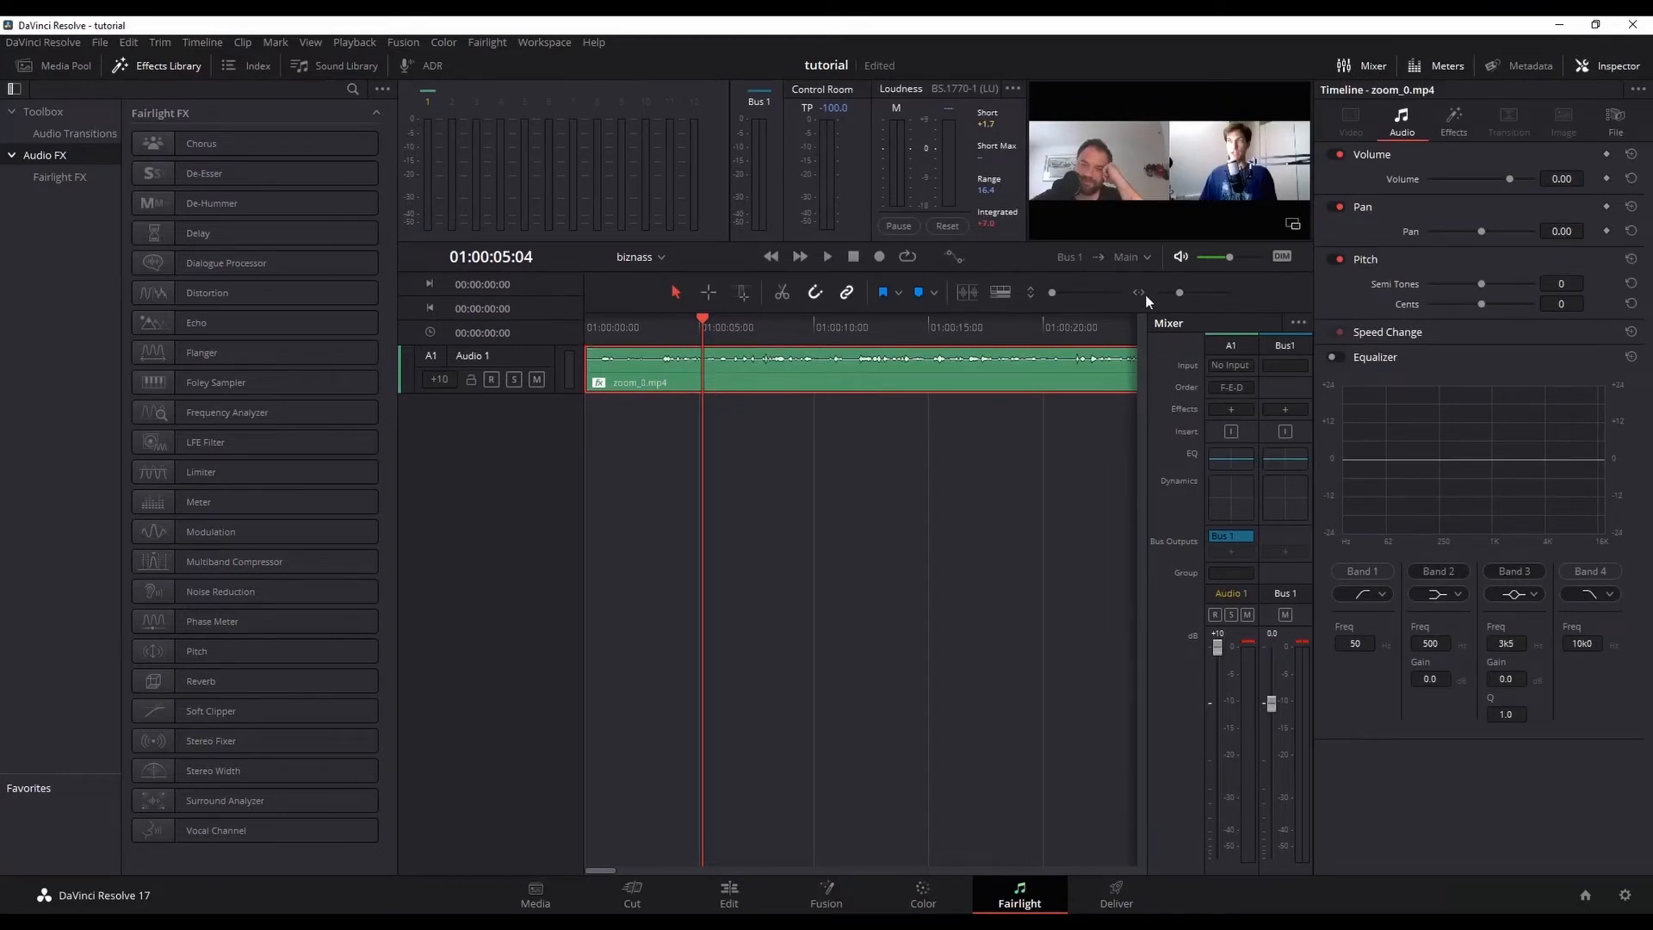
pyautogui.click(1452, 119)
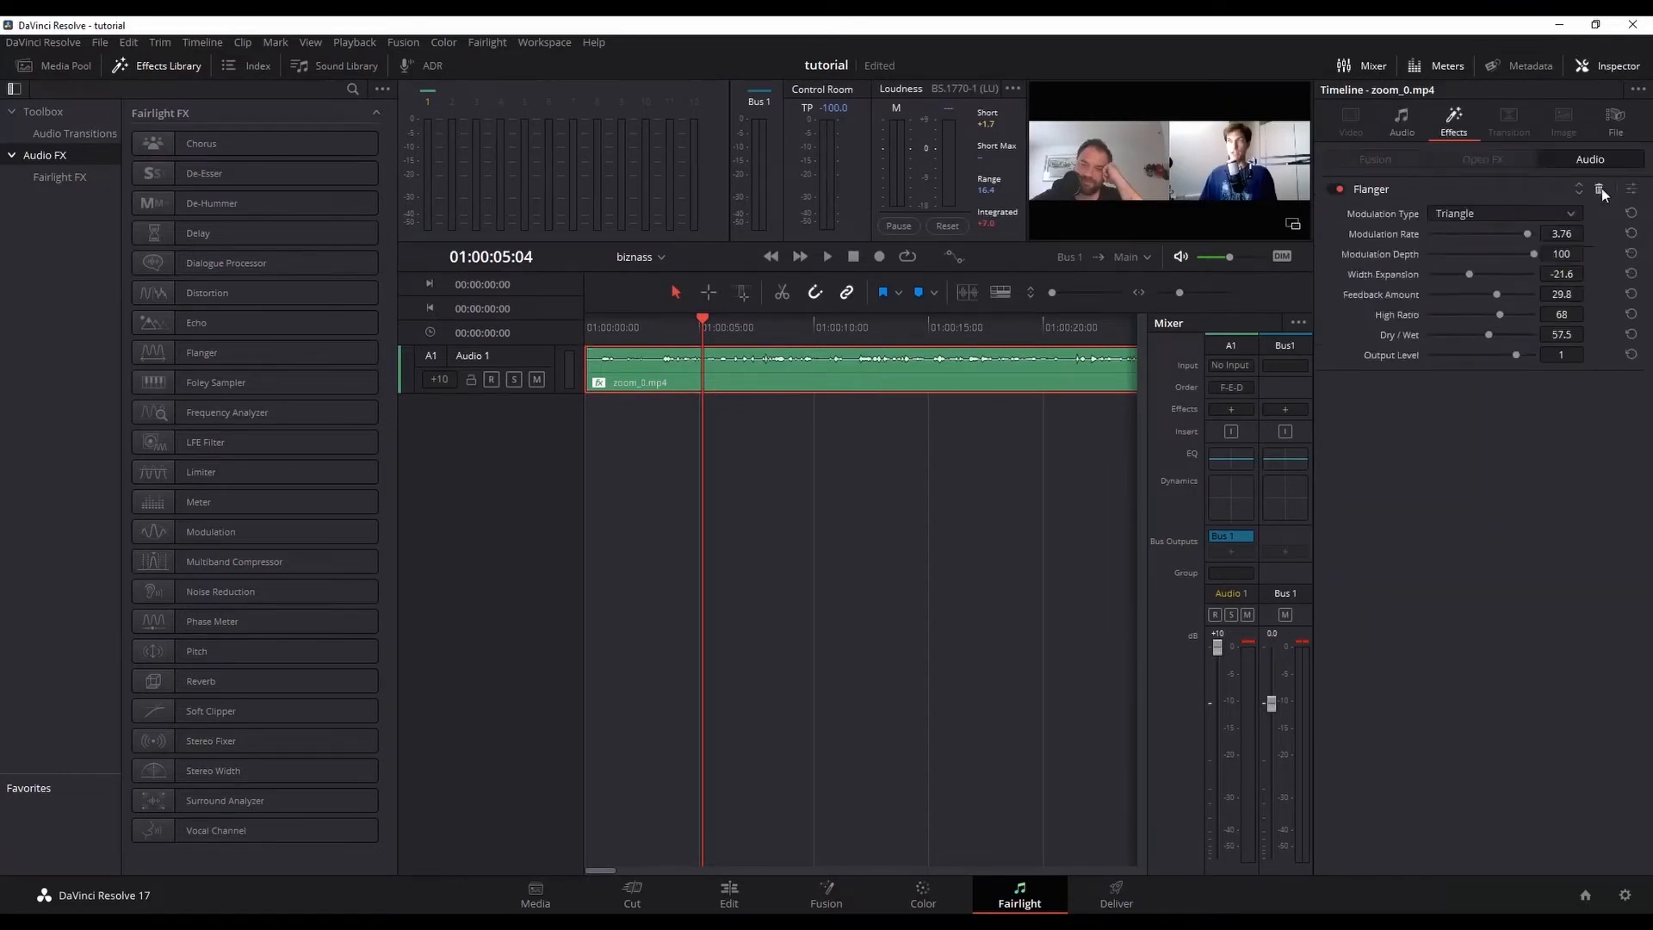
pyautogui.click(1600, 188)
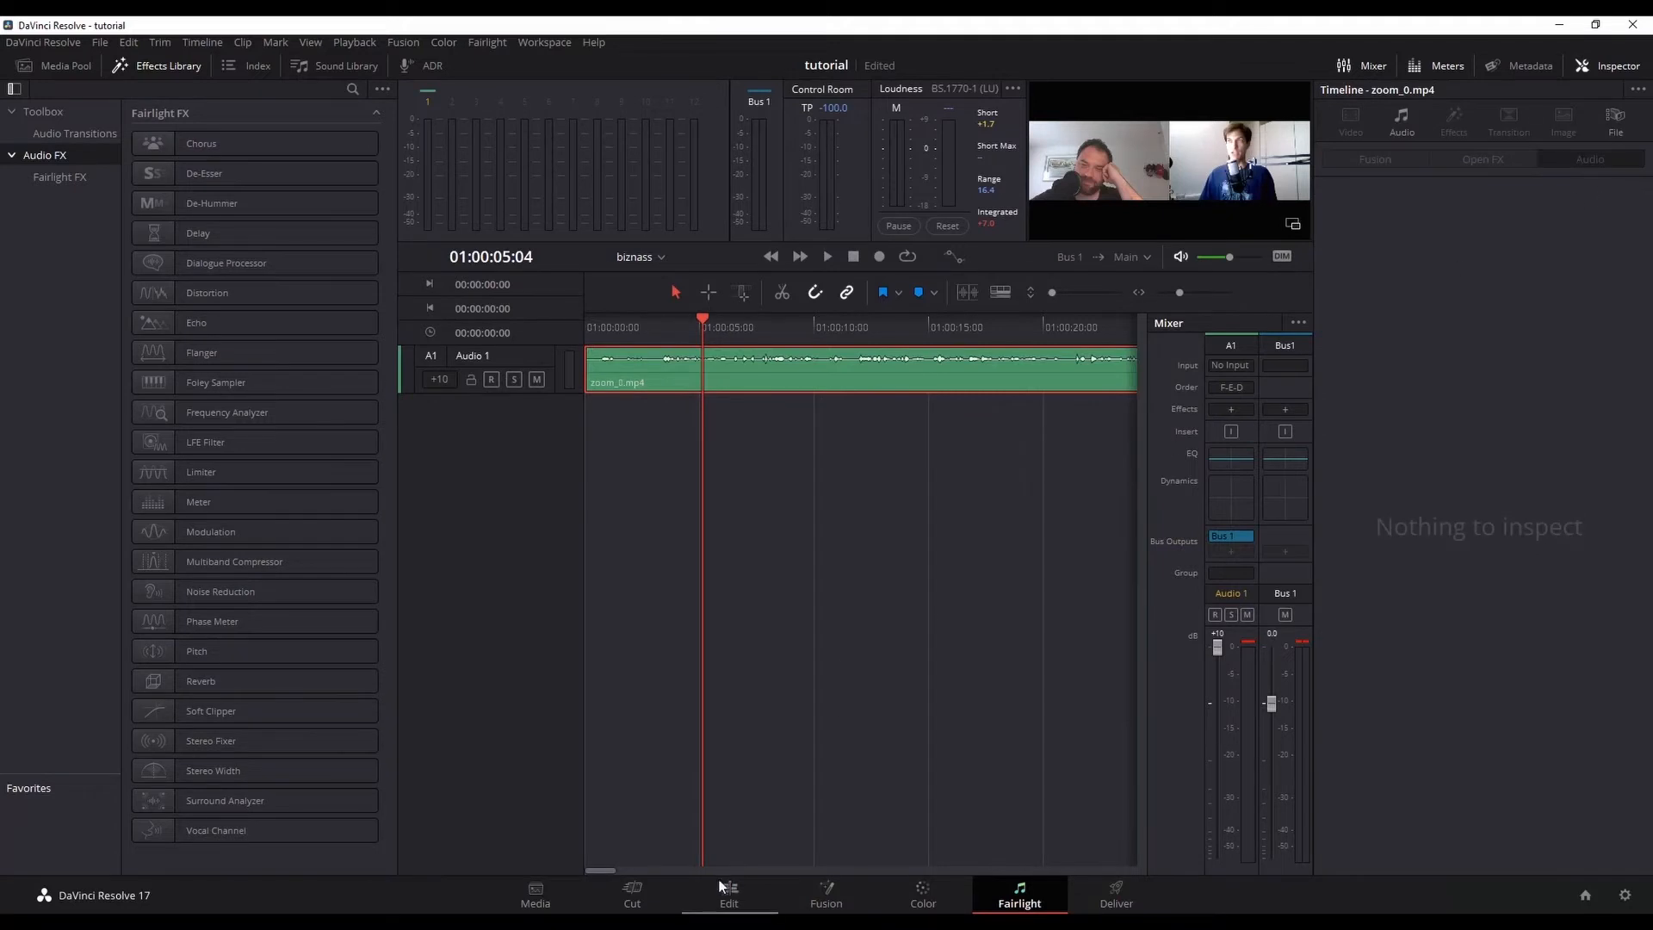
pyautogui.click(728, 895)
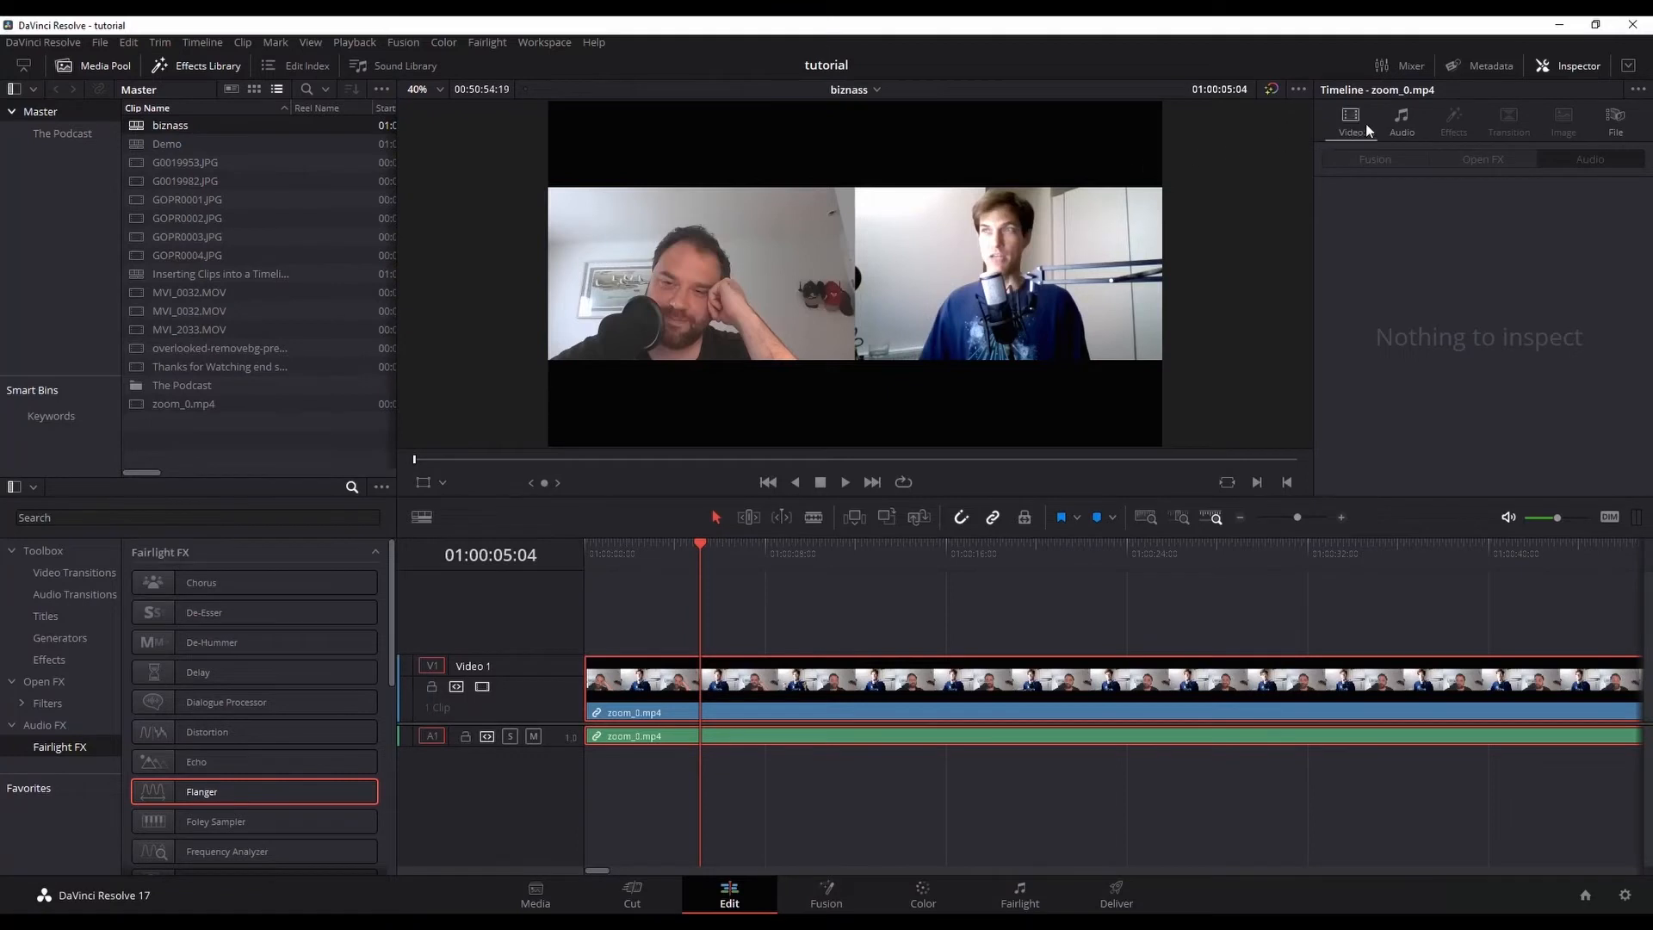
# - Set the clip's Pitch to -3 semitones and -50 cents in Inspector Audio
pyautogui.click(1400, 118)
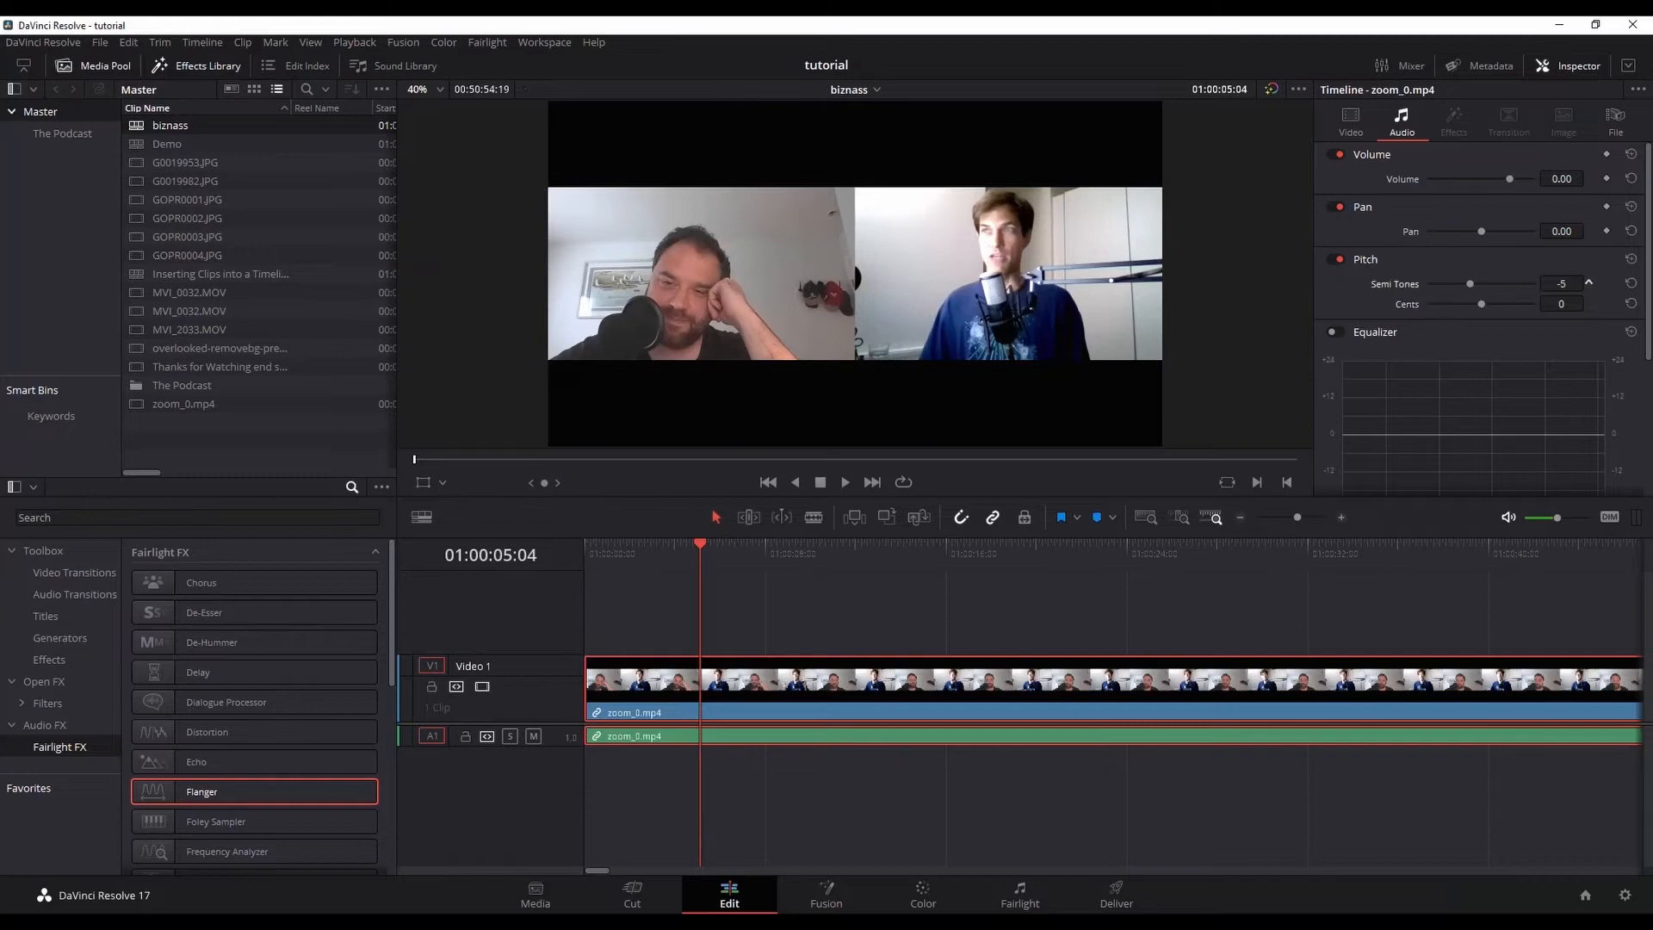
pyautogui.click(1588, 283)
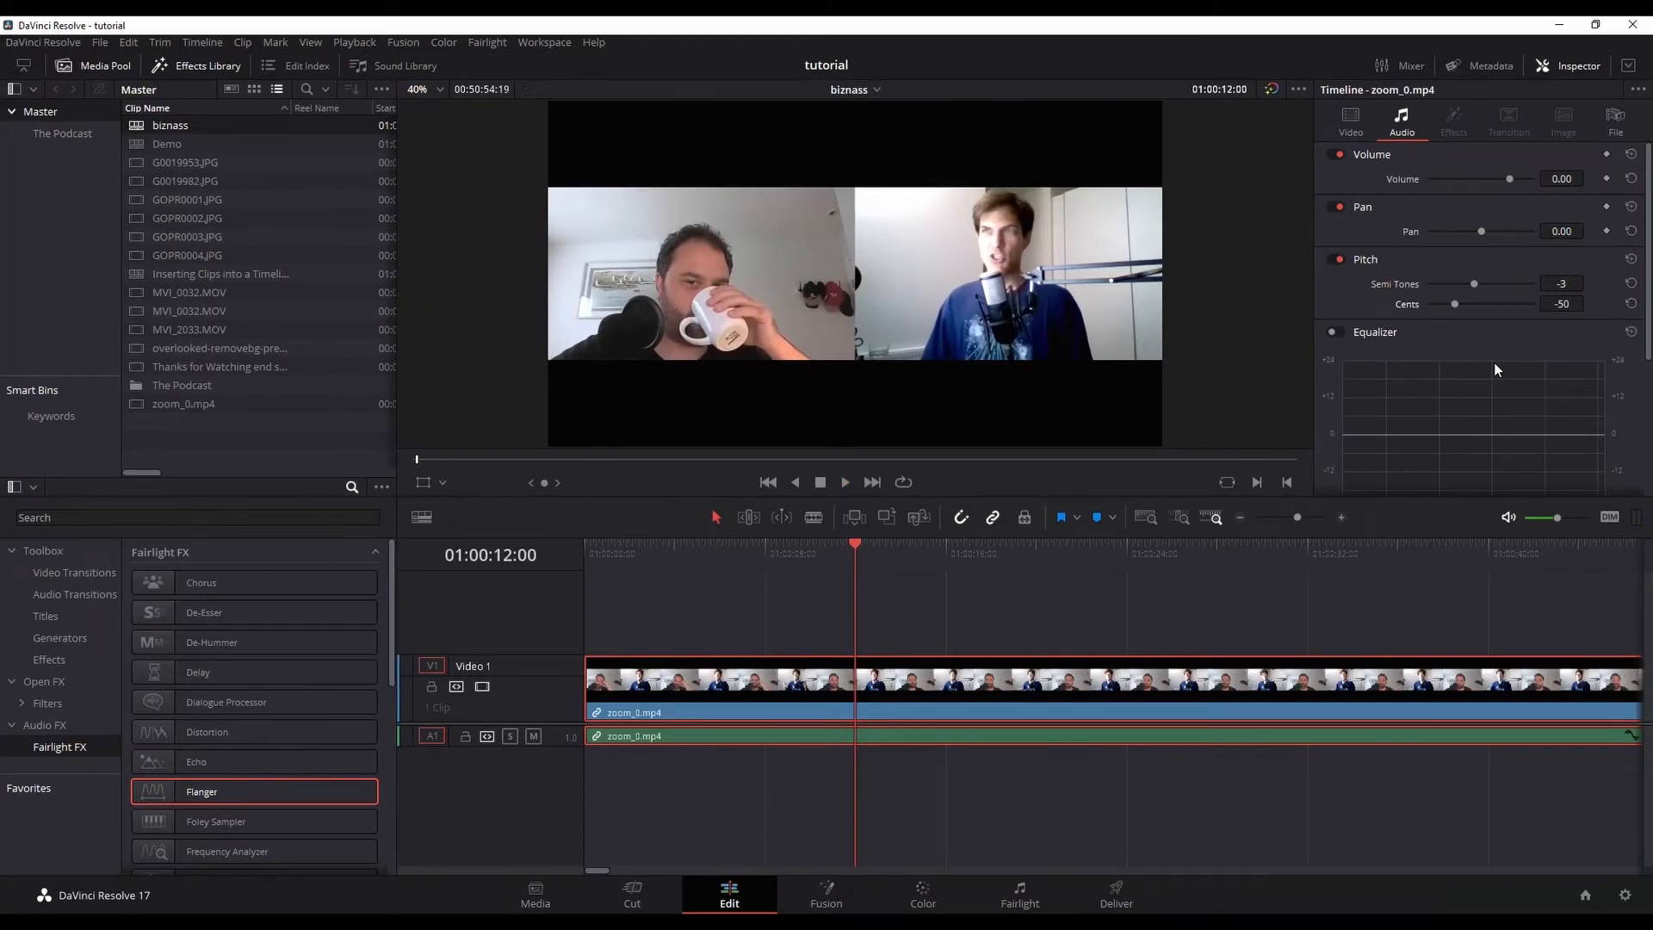
# - Add a Fairlight FX Pitch effect to zoom_0.mp4 raised by 5 semitones
pyautogui.scroll(-3)
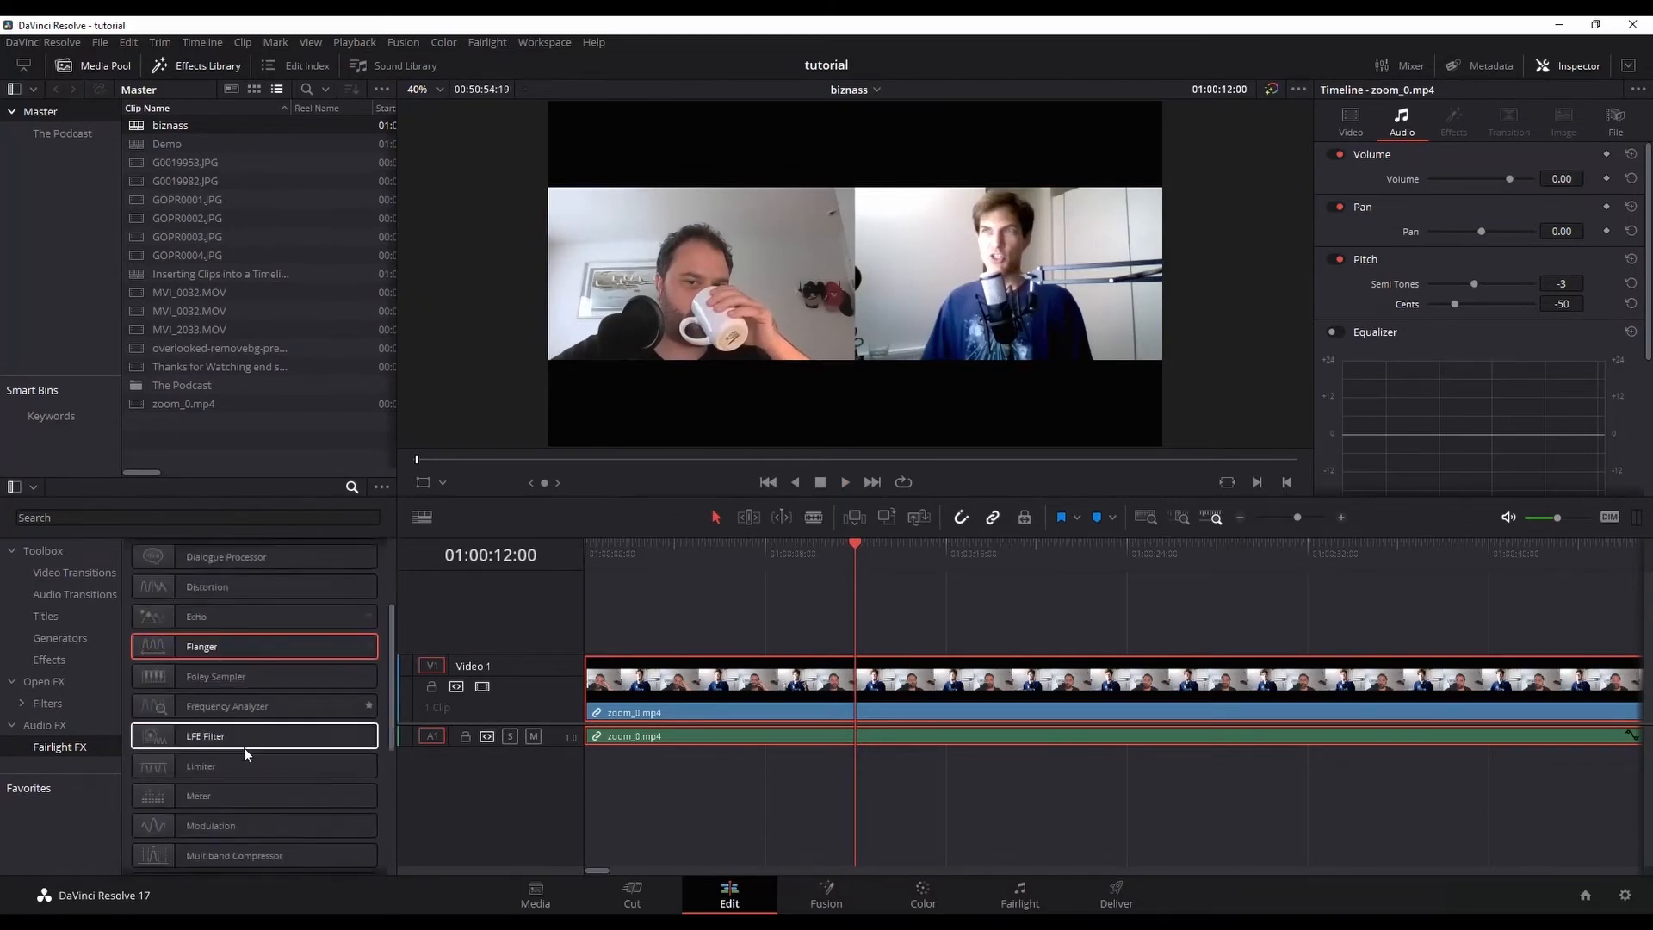
pyautogui.scroll(-3)
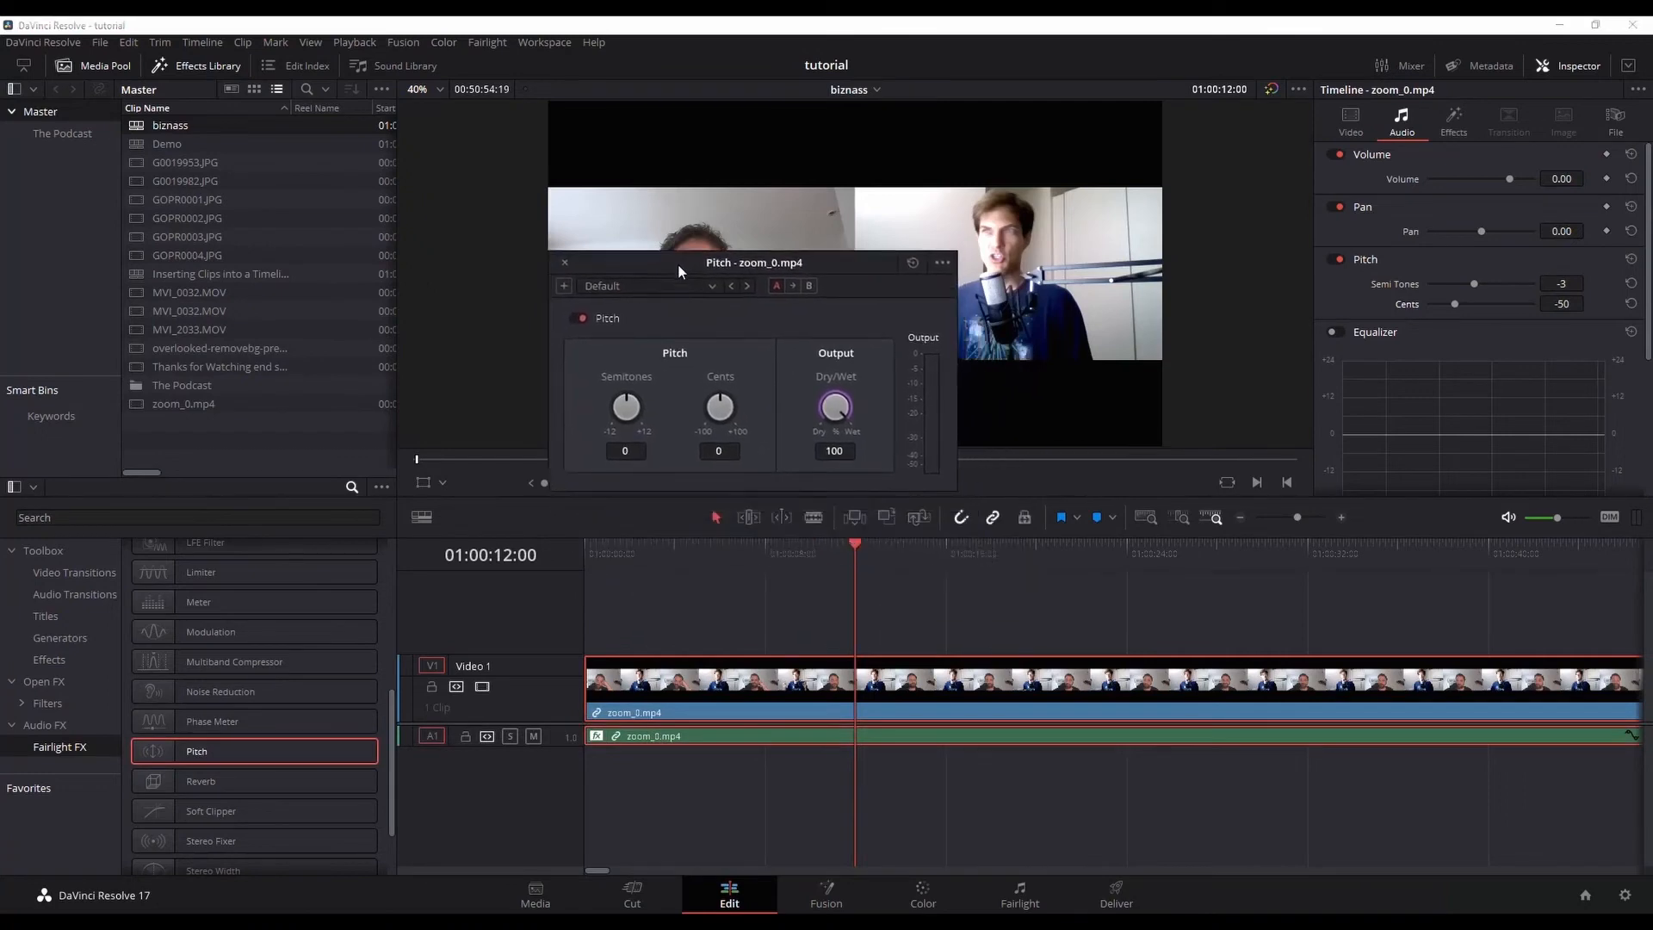
pyautogui.moveTo(648, 396)
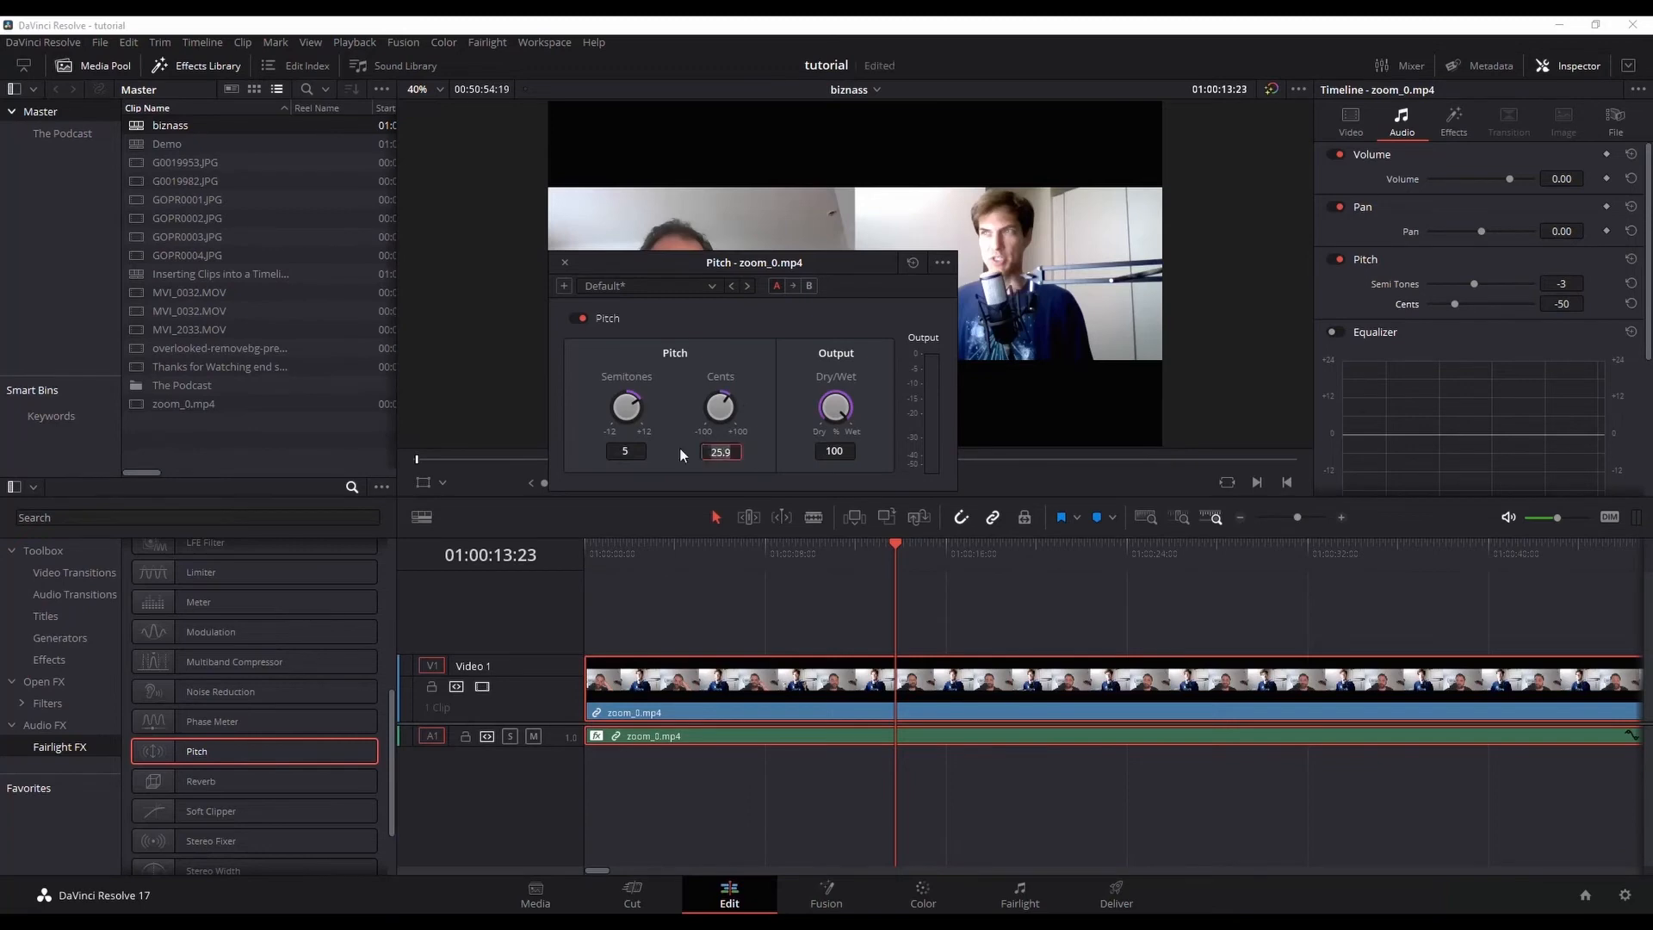
pyautogui.click(564, 263)
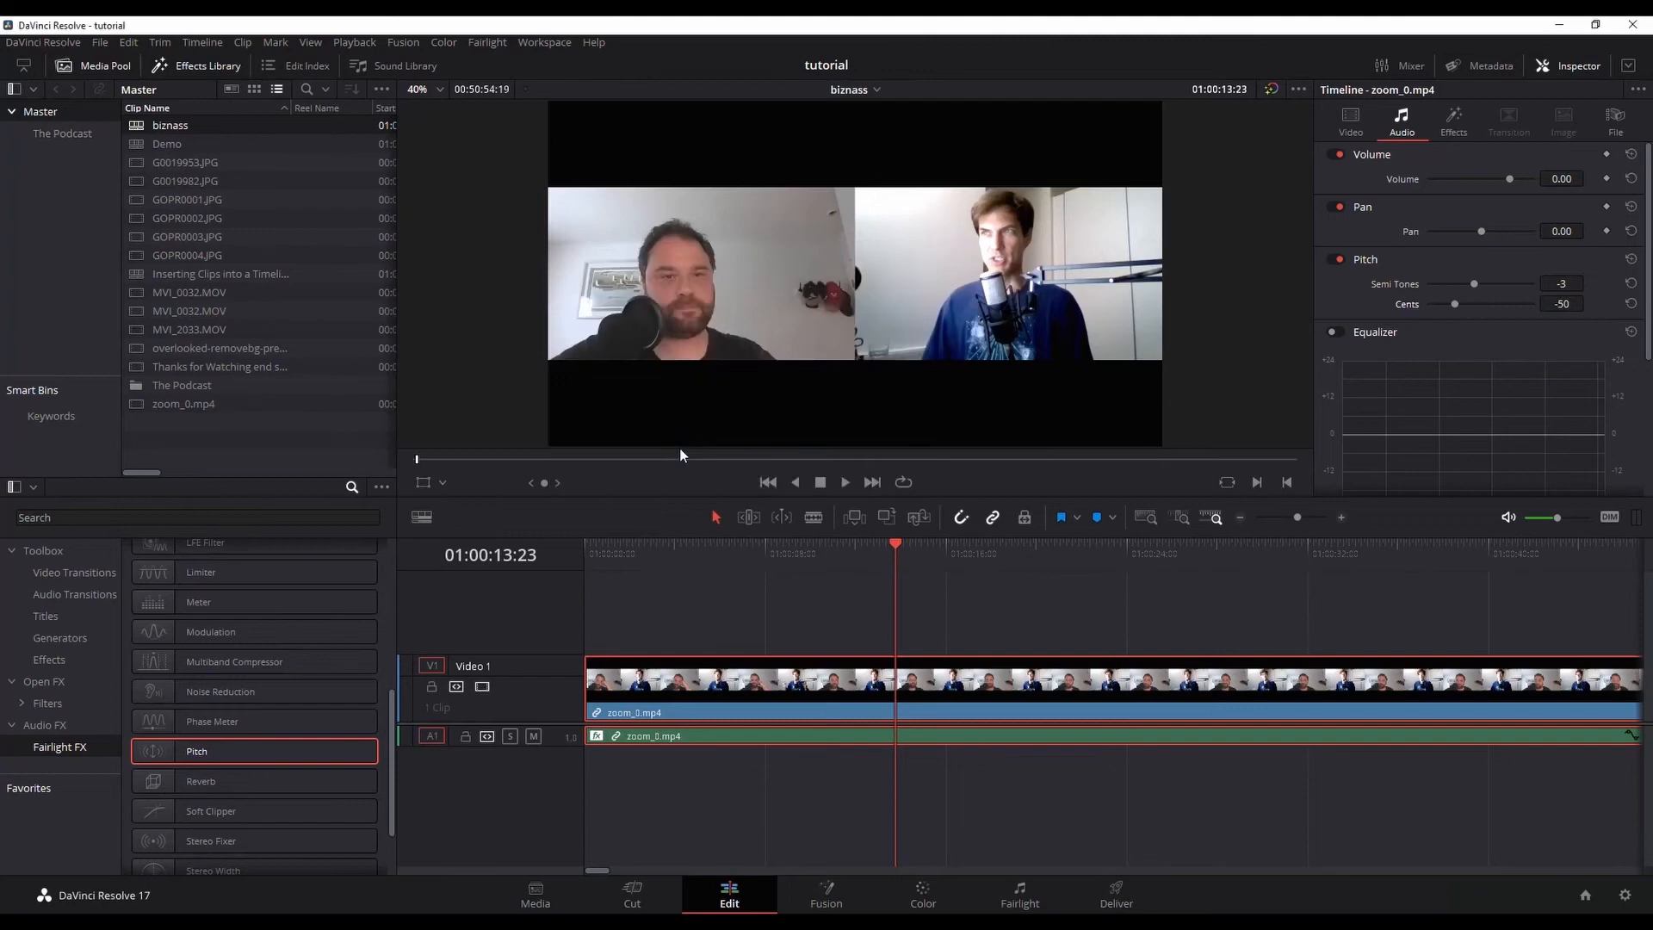
pyautogui.moveTo(1368, 459)
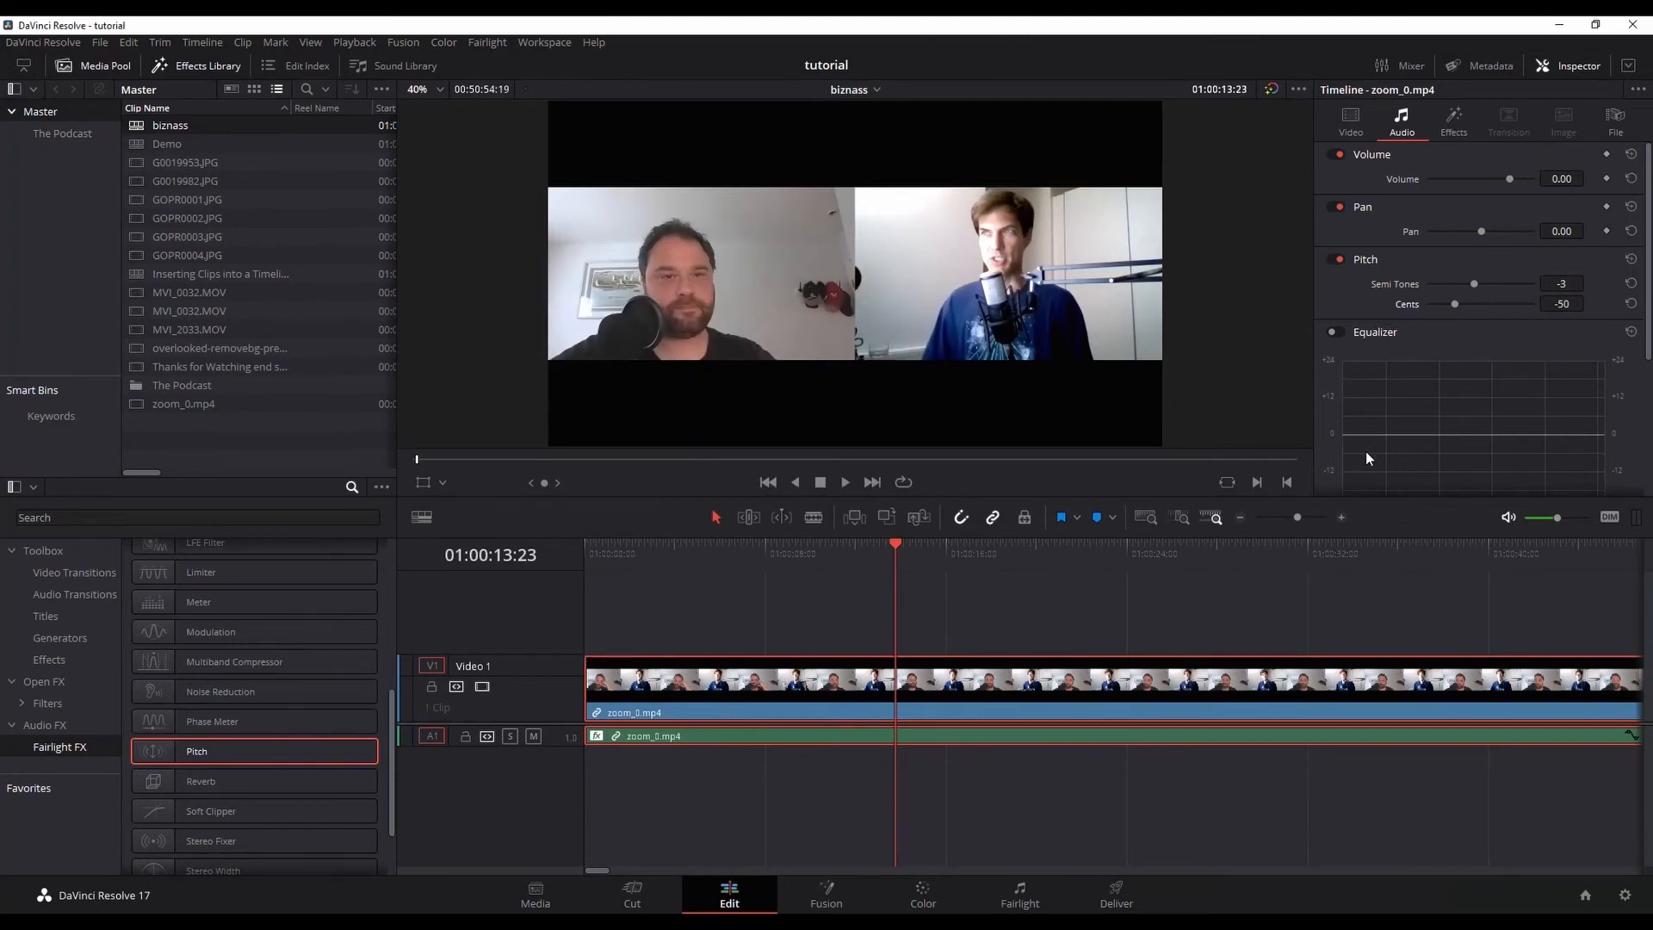
pyautogui.click(1453, 118)
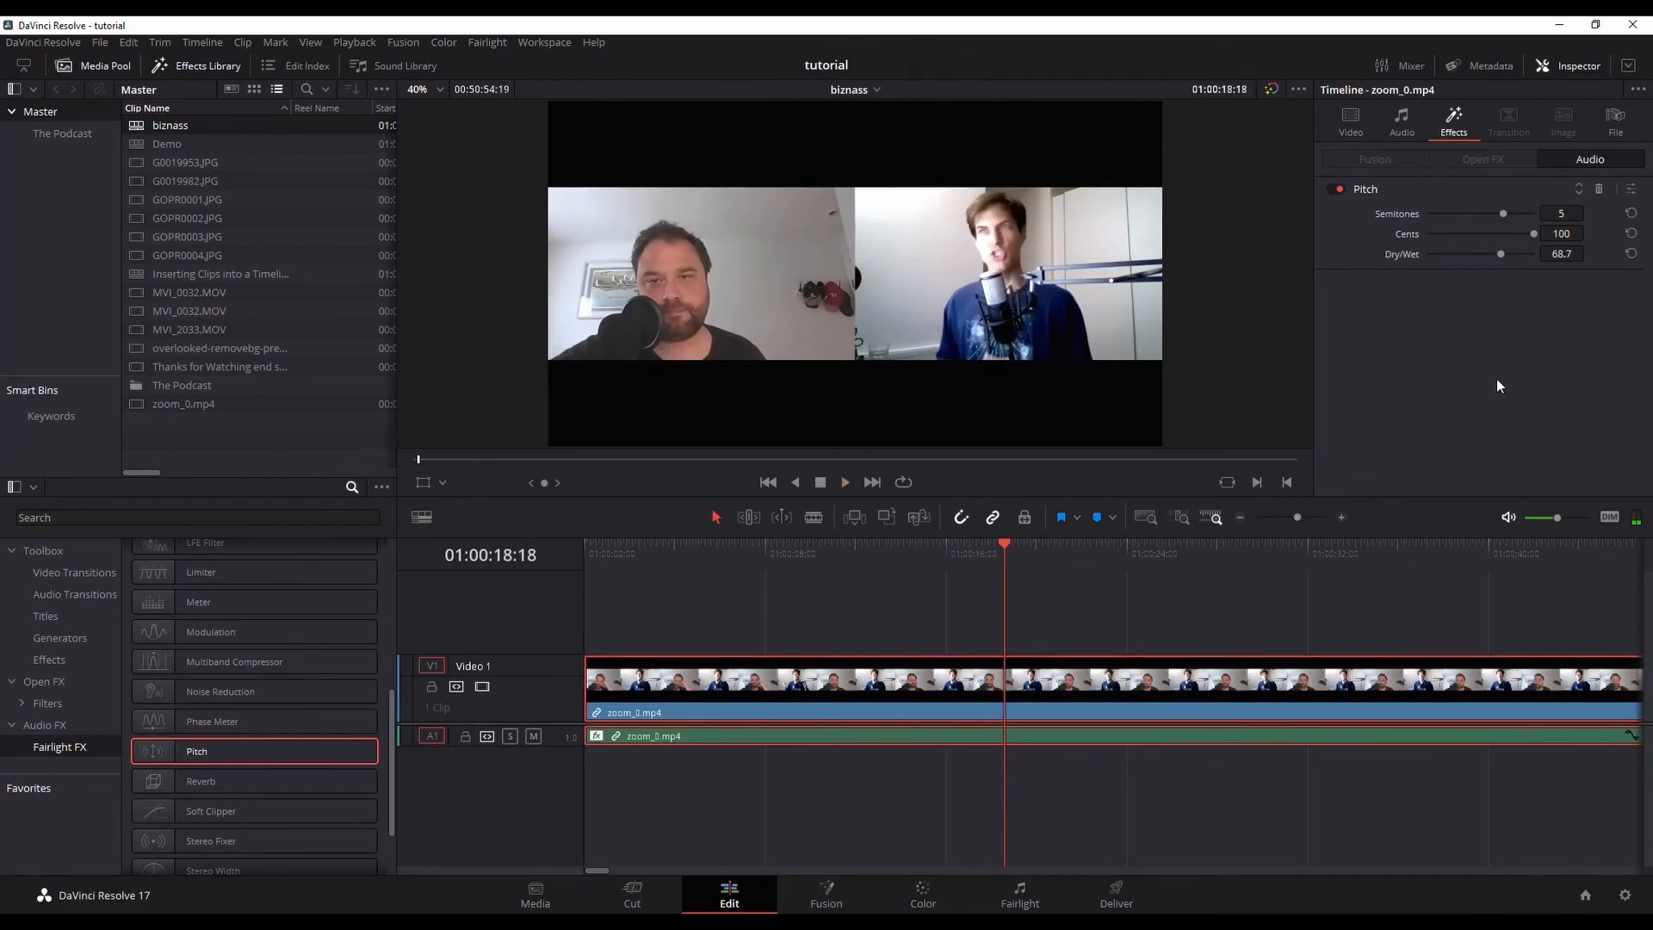
pyautogui.moveTo(1452, 215)
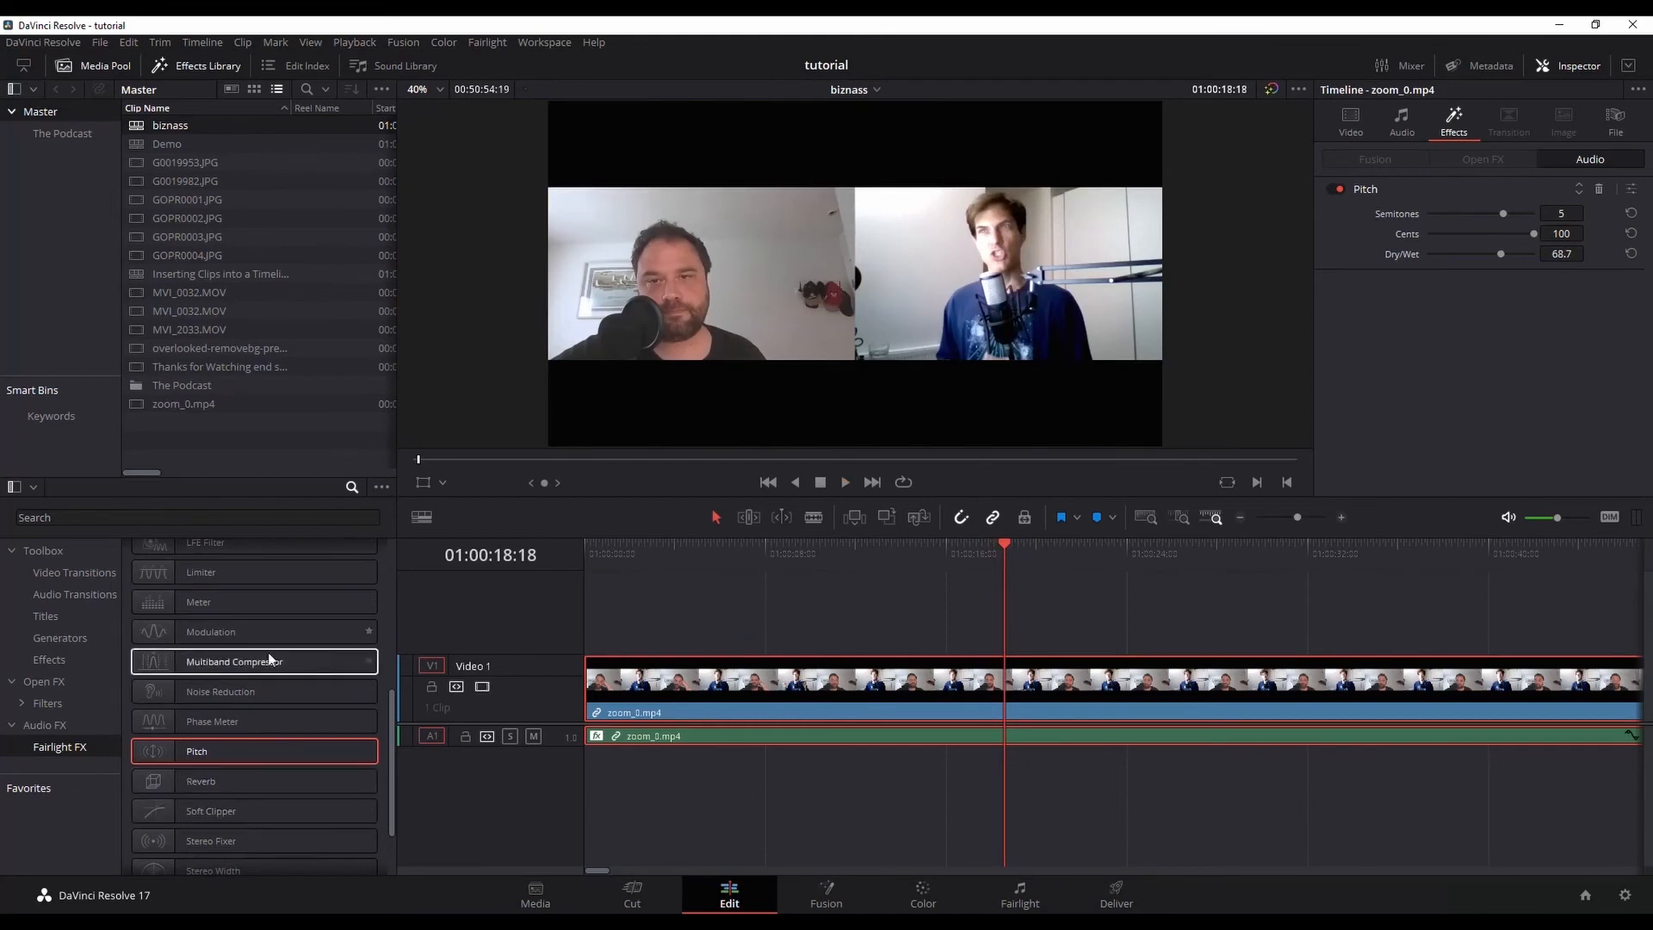
# - Give the Pitch effect 5 semitones, 100 cents and 68.7 dry/wet
pyautogui.scroll(3)
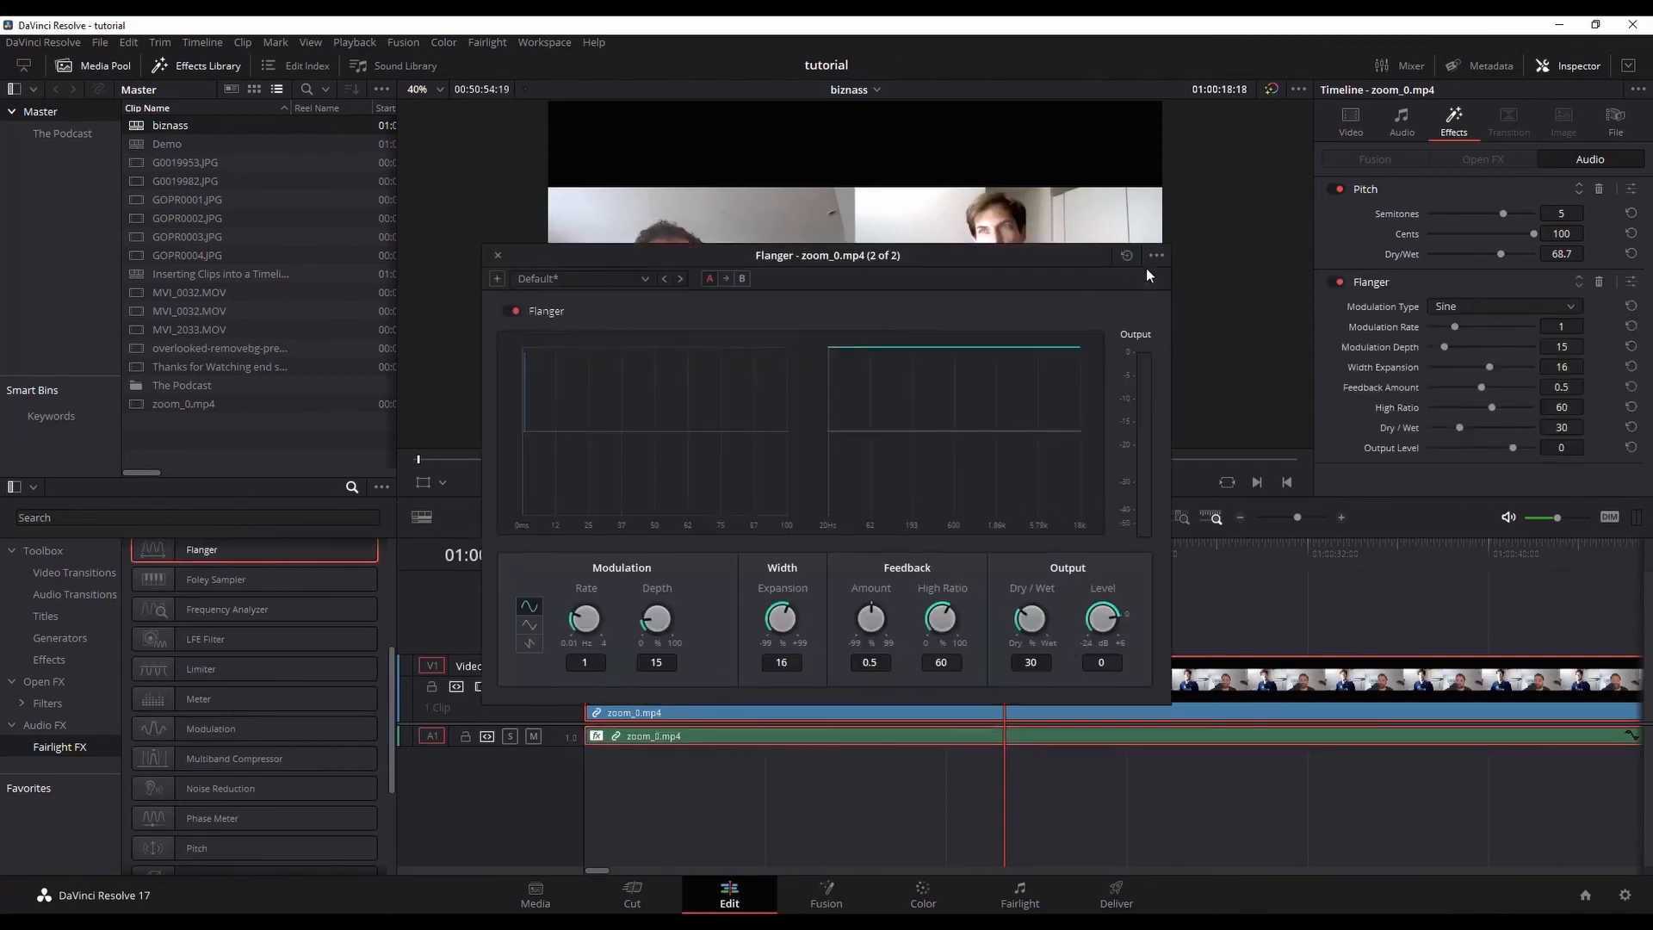
# - Apply the Robo Voice preset to the new Flanger and close its window
pyautogui.click(583, 278)
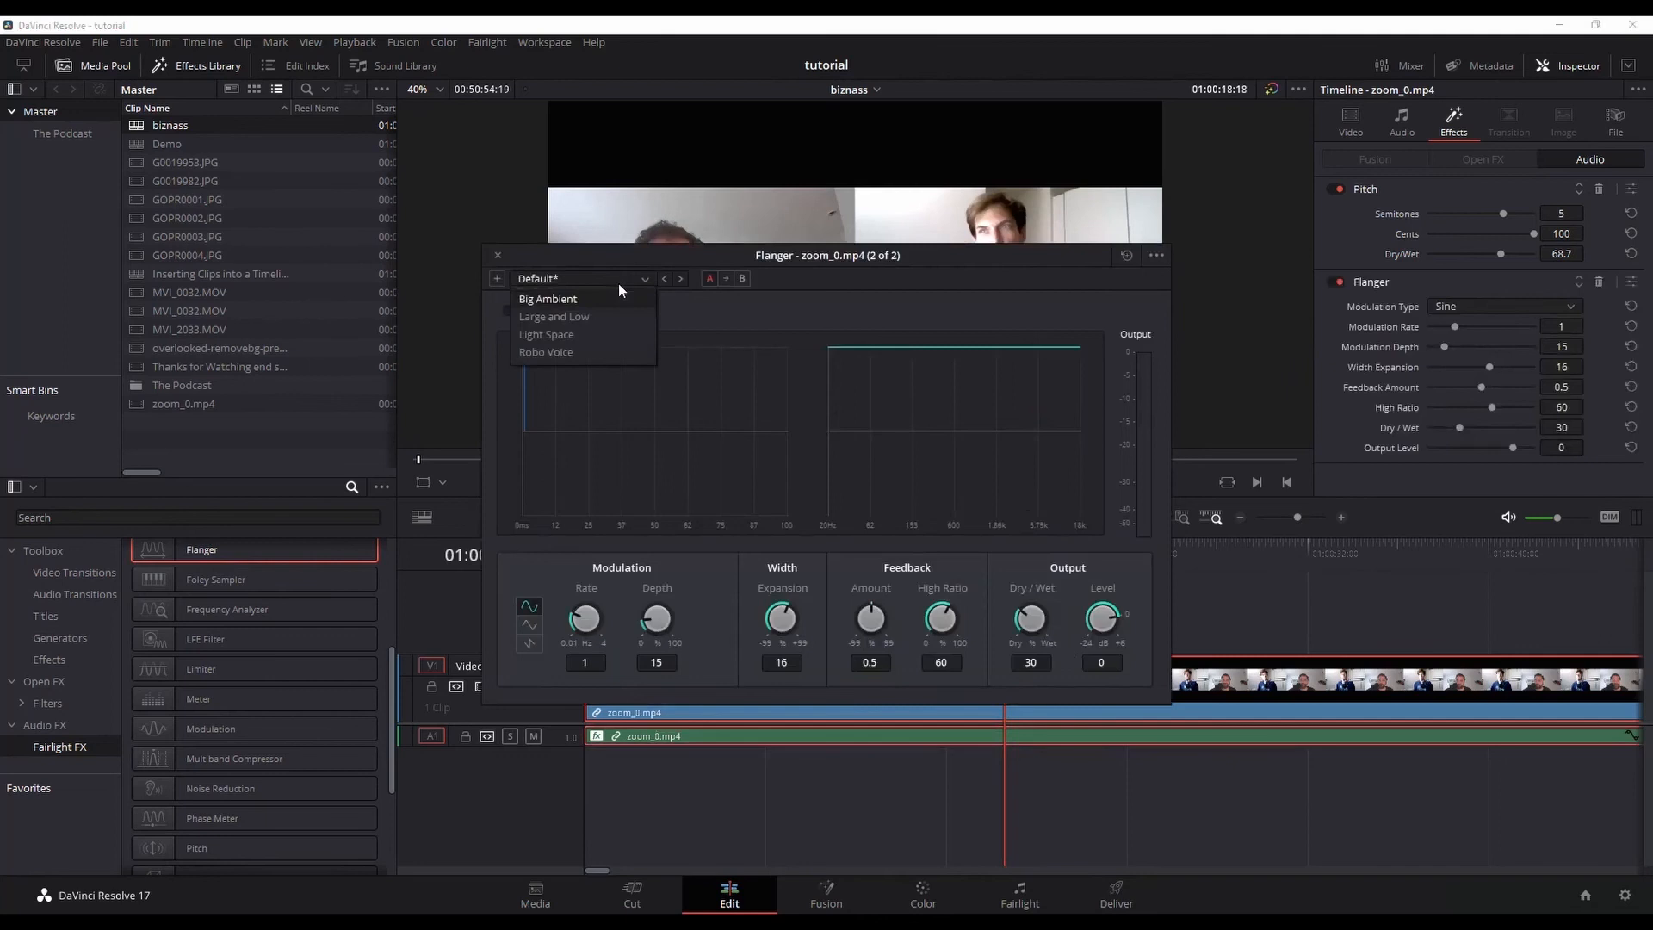
pyautogui.click(545, 351)
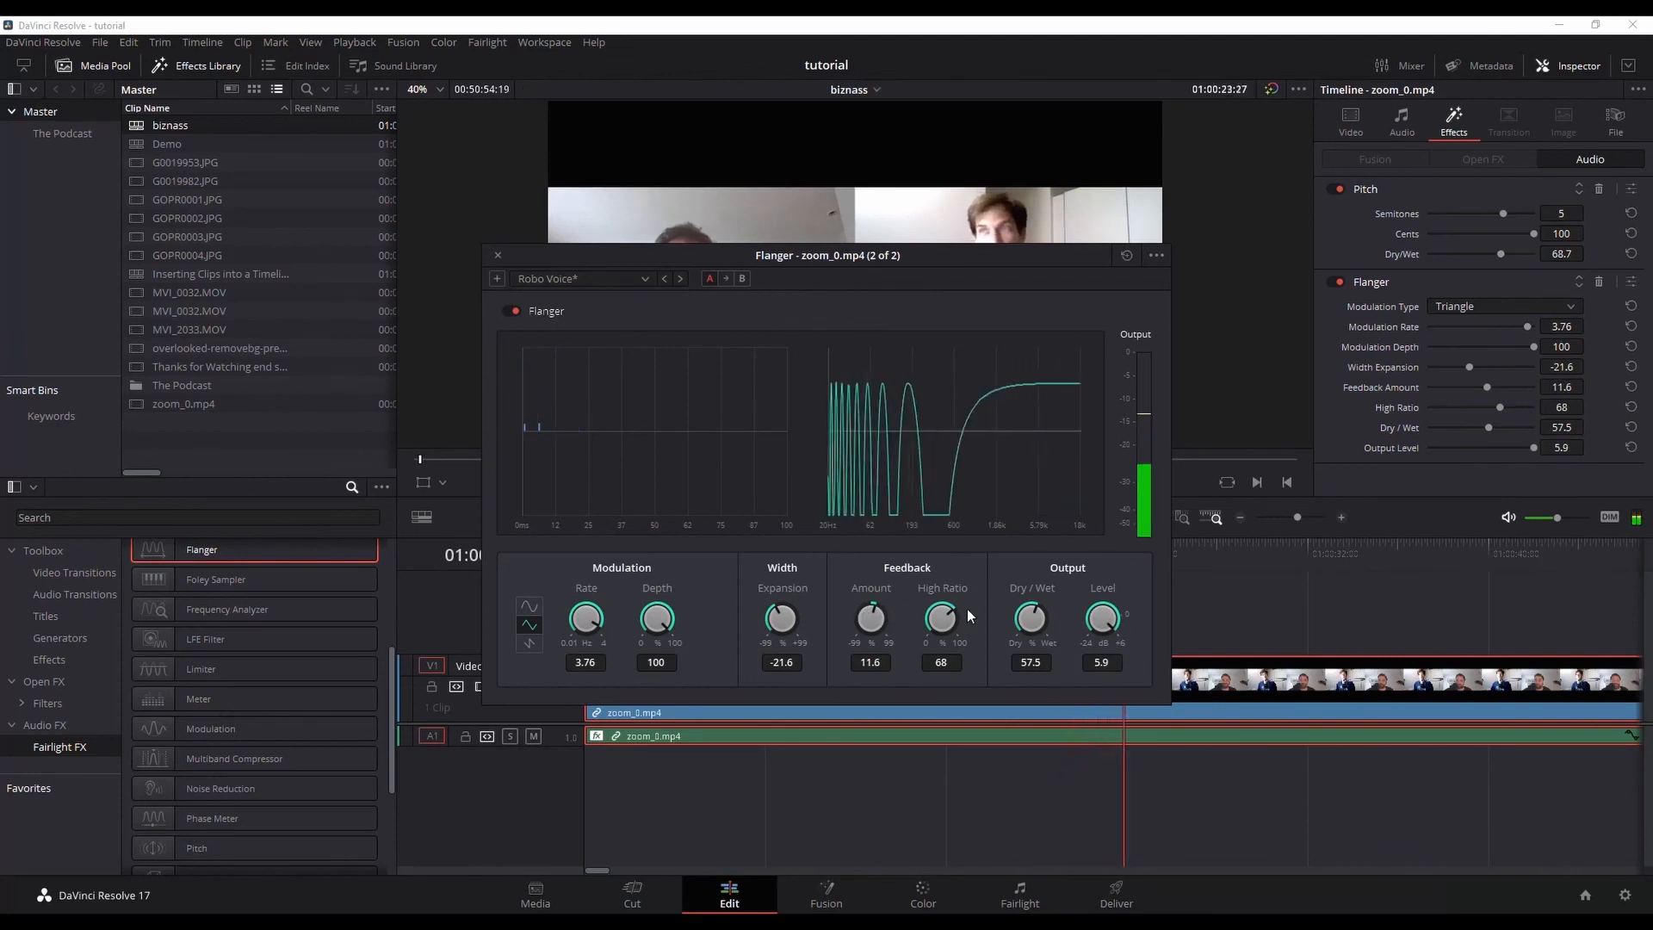
pyautogui.moveTo(427, 310)
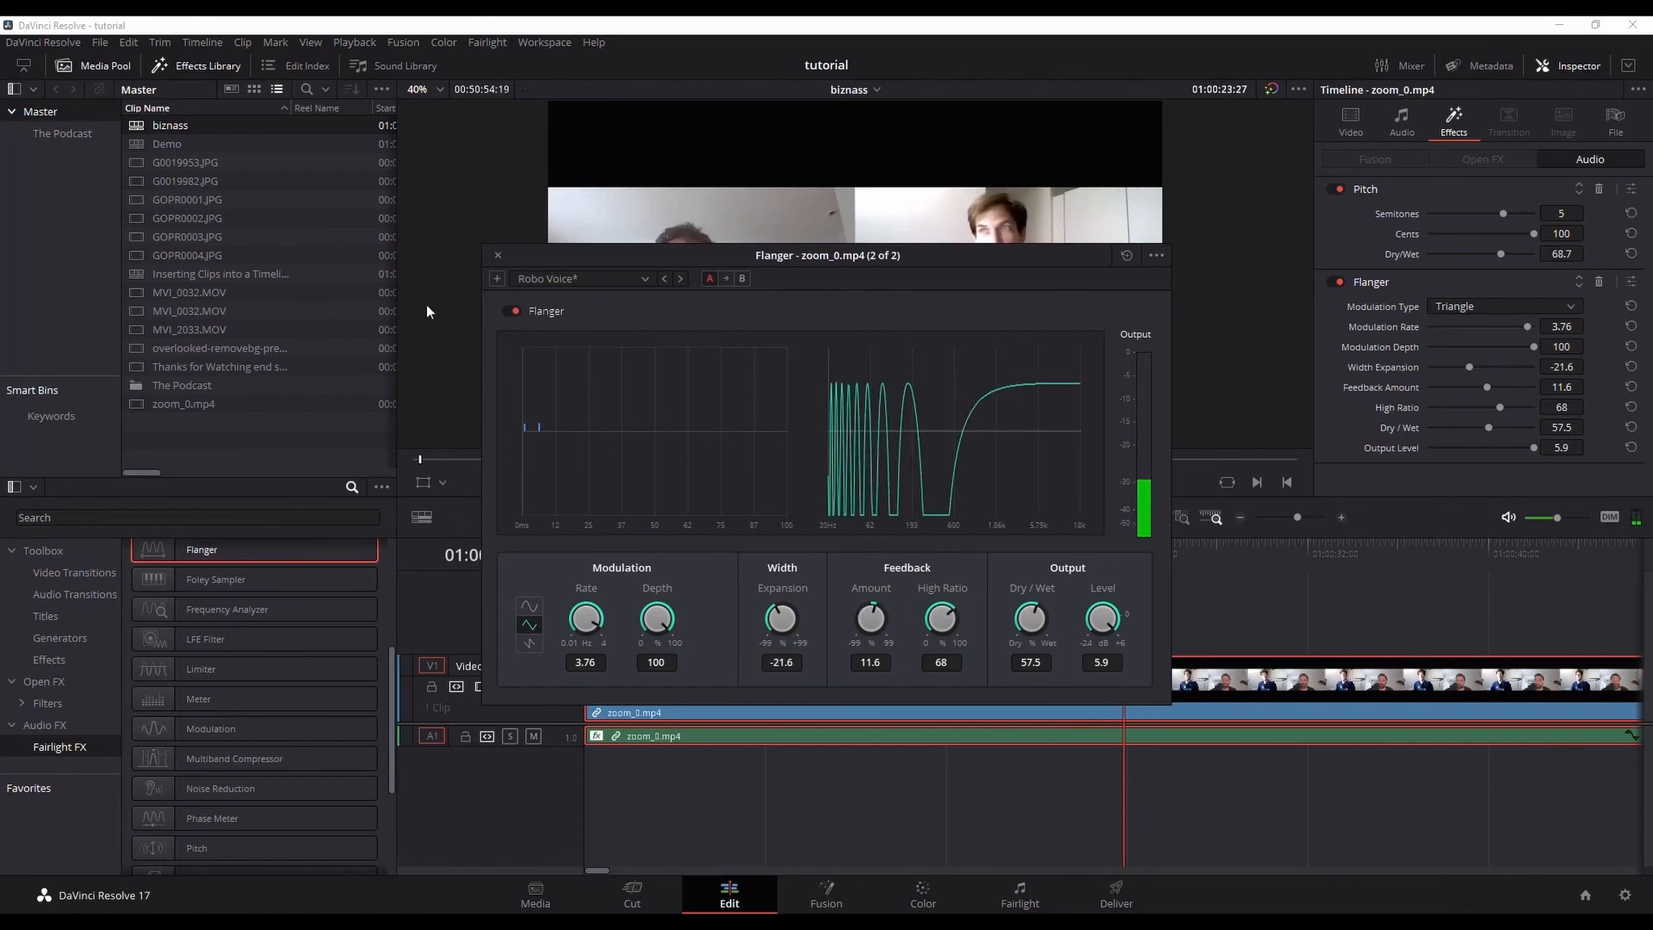
pyautogui.click(497, 254)
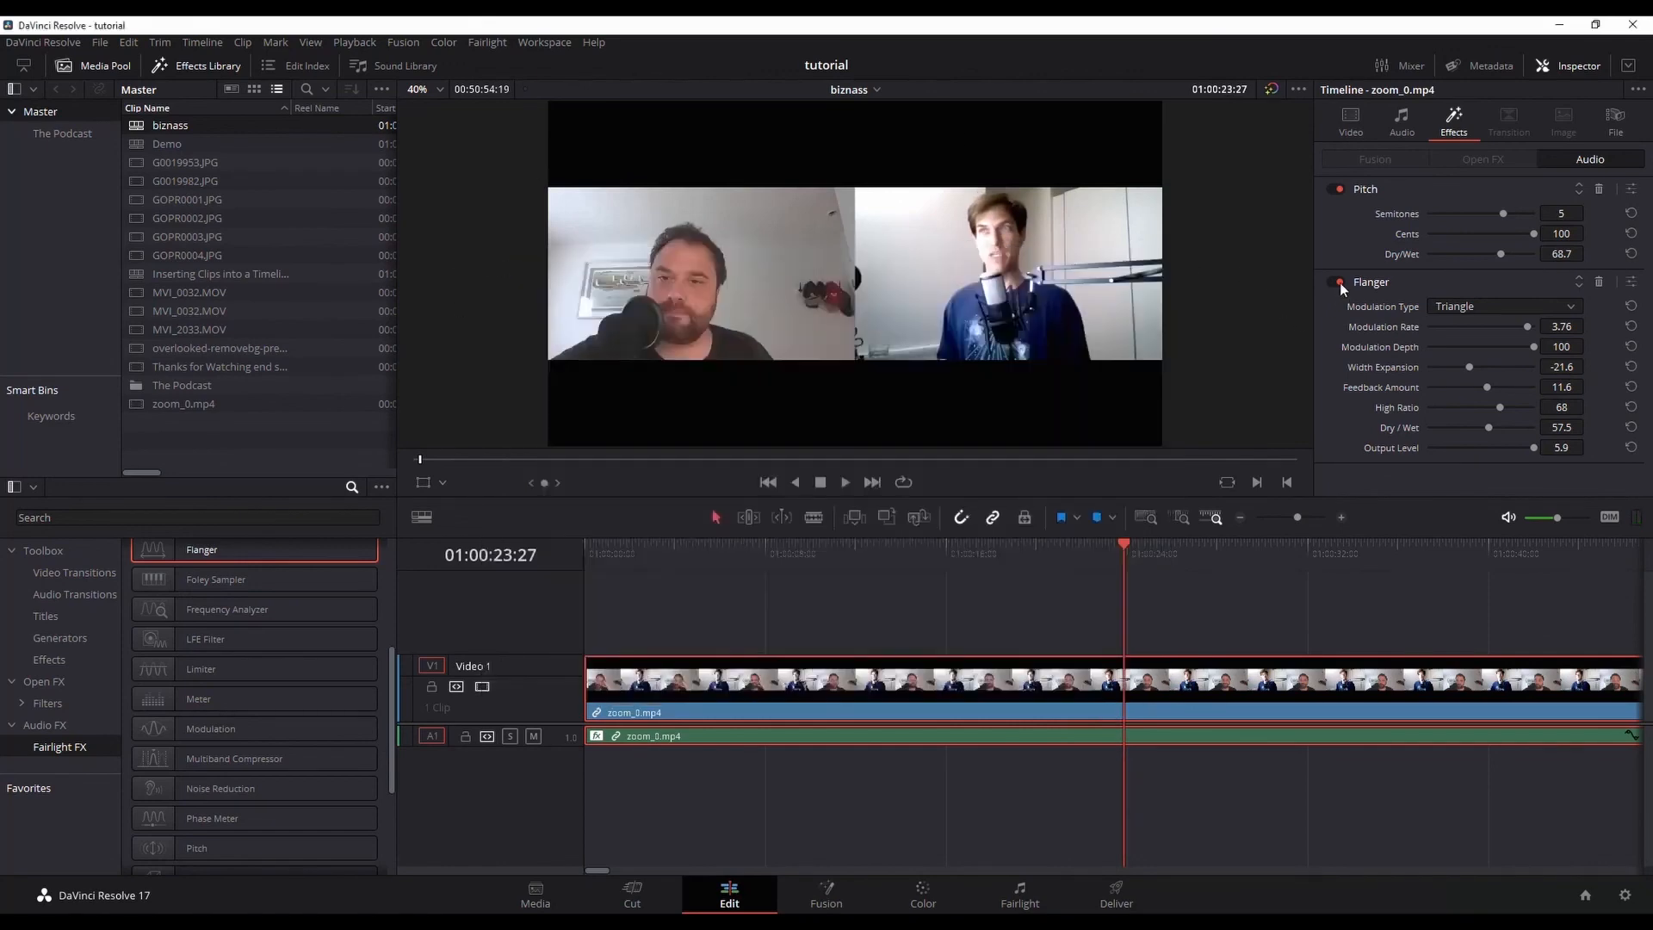